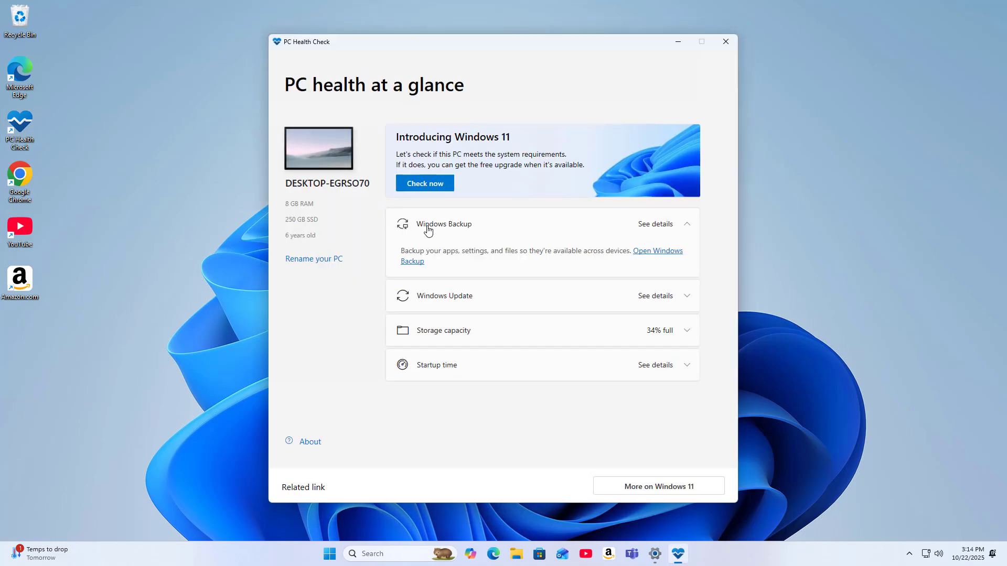
Run the Windows 11 check, note the TPM 2.0 failure, and close PC Health Check
left_click(424, 183)
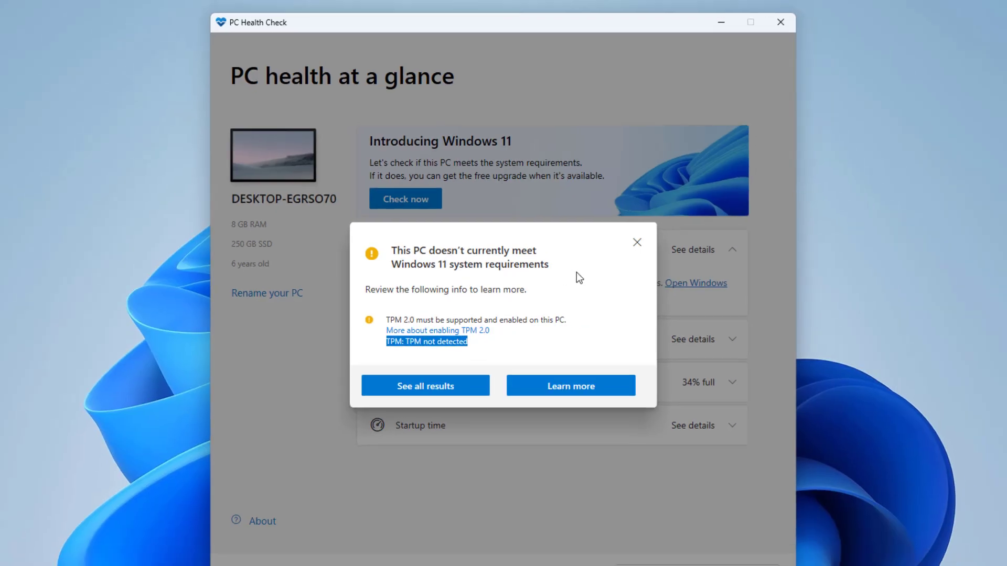
left_click(636, 242)
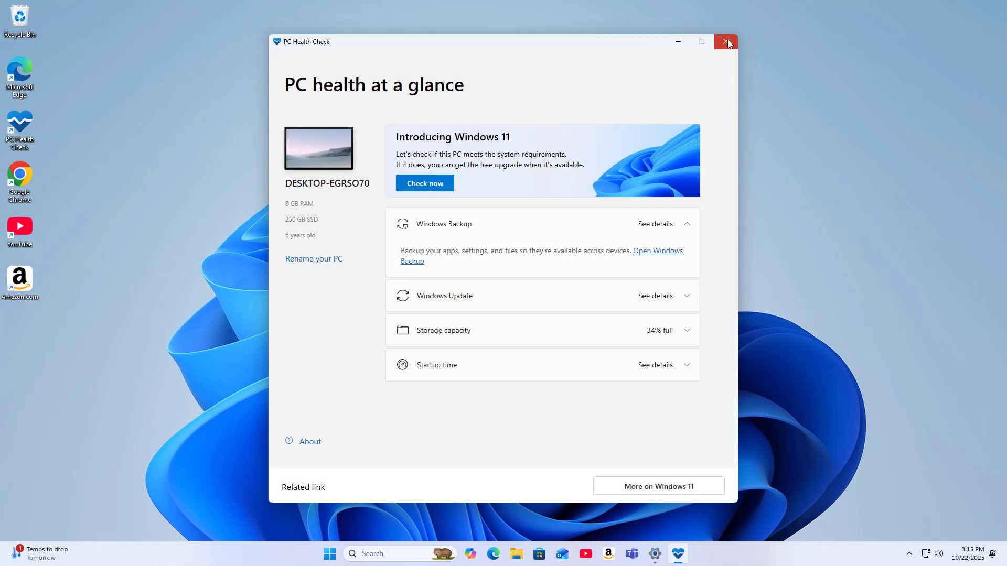
left_click(726, 42)
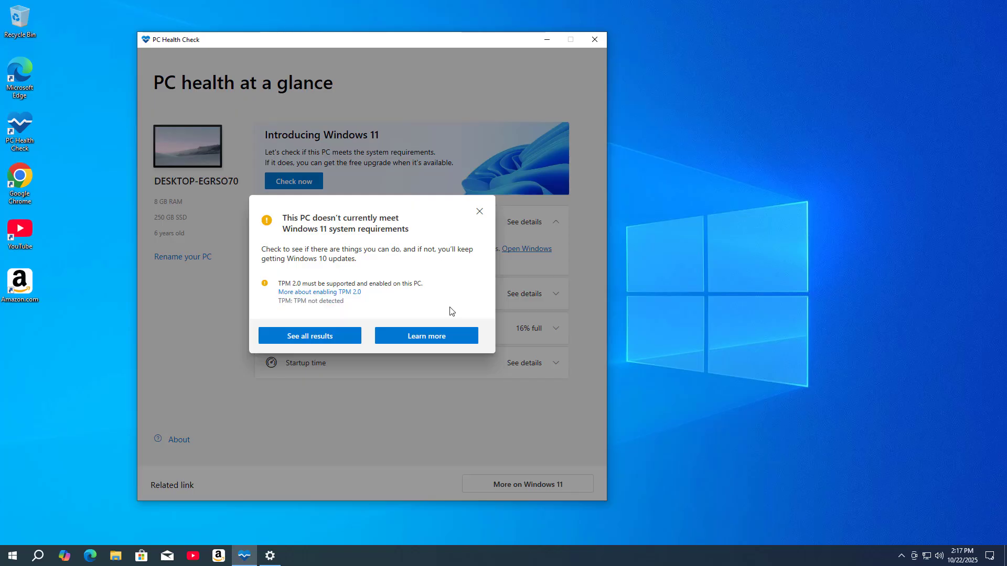
Dismiss the failed result, close PC Health Check, and open Settings to view specifications
left_click(479, 211)
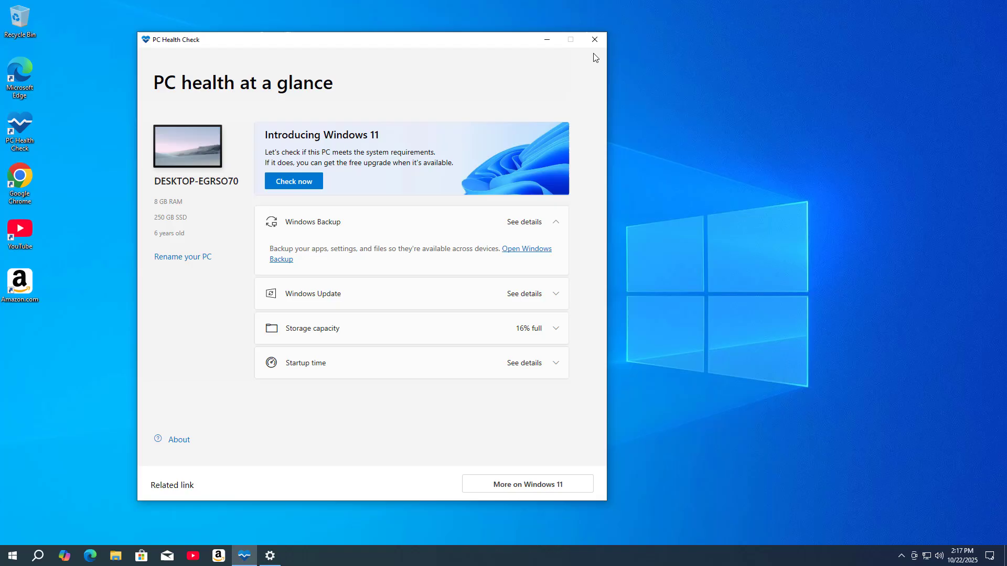
left_click(593, 39)
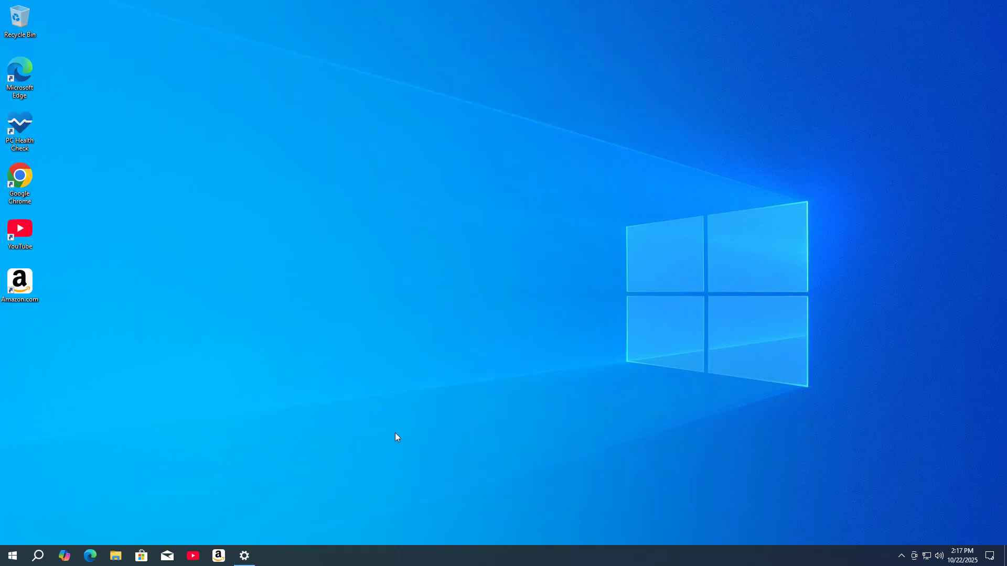
left_click(243, 555)
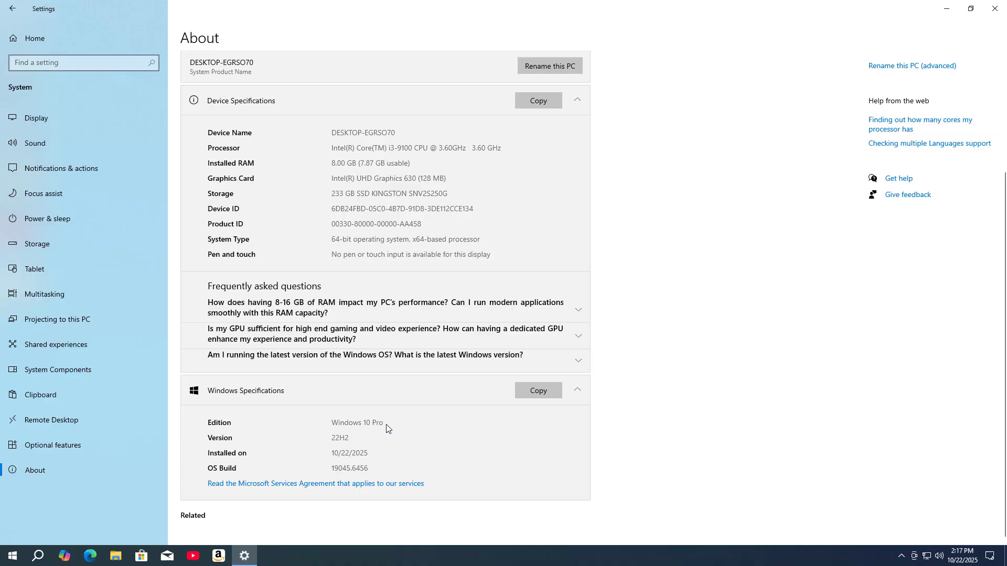
mouse_move(329, 446)
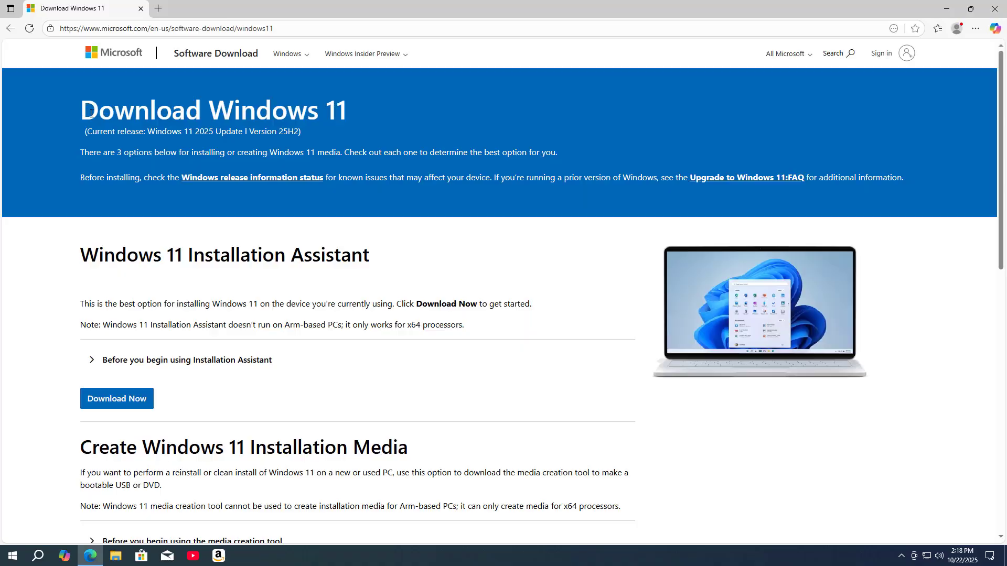
Download the English (United States) 64-bit Windows 11 multi-edition ISO, Win11_25H2_English_x64.iso
left_click_drag(79, 109, 329, 109)
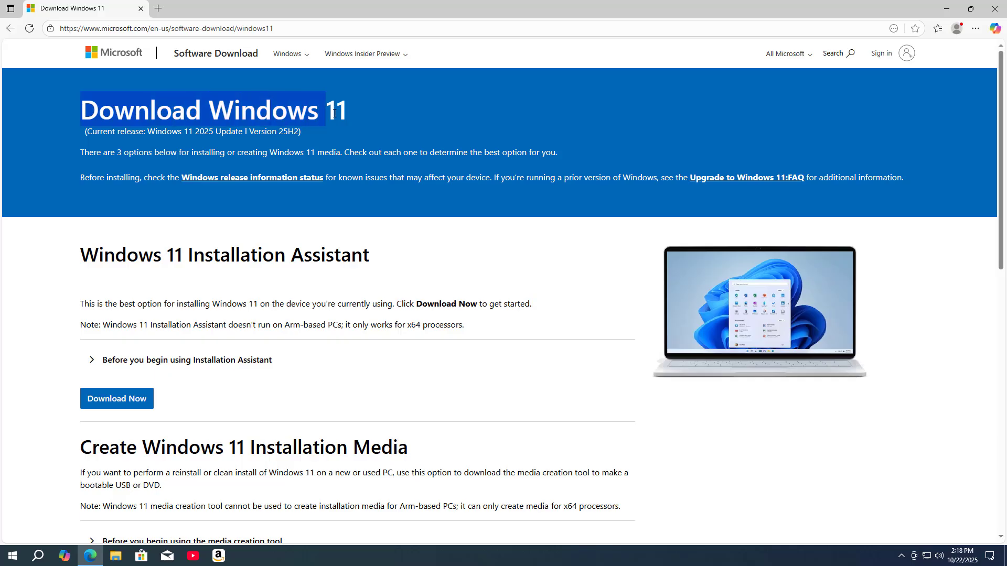
left_click(334, 282)
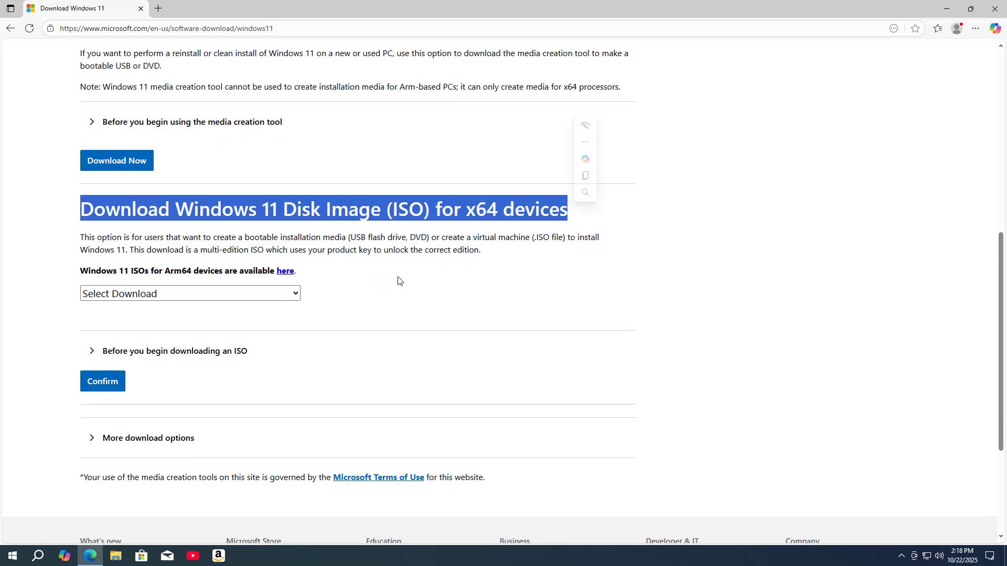
left_click(189, 293)
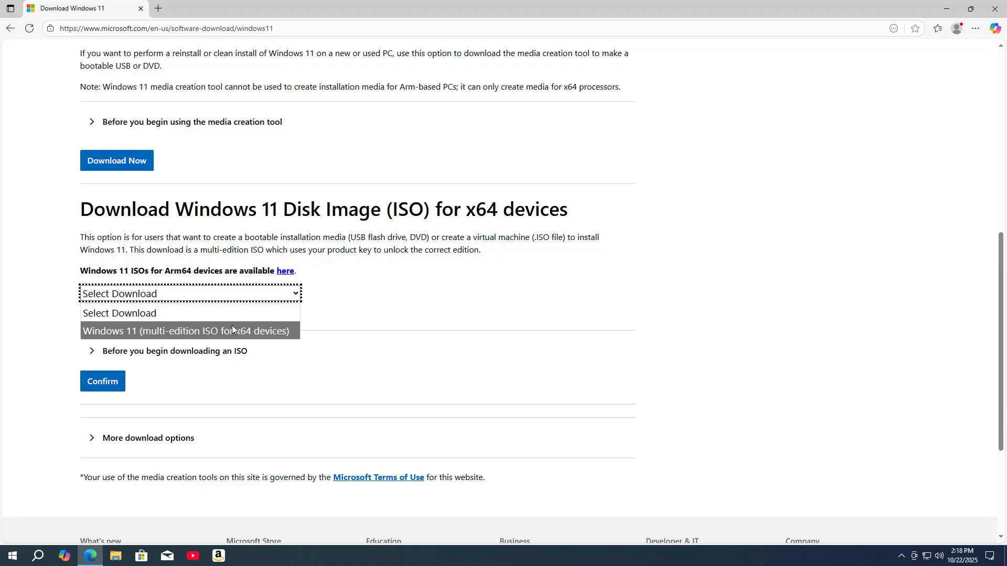
left_click(185, 331)
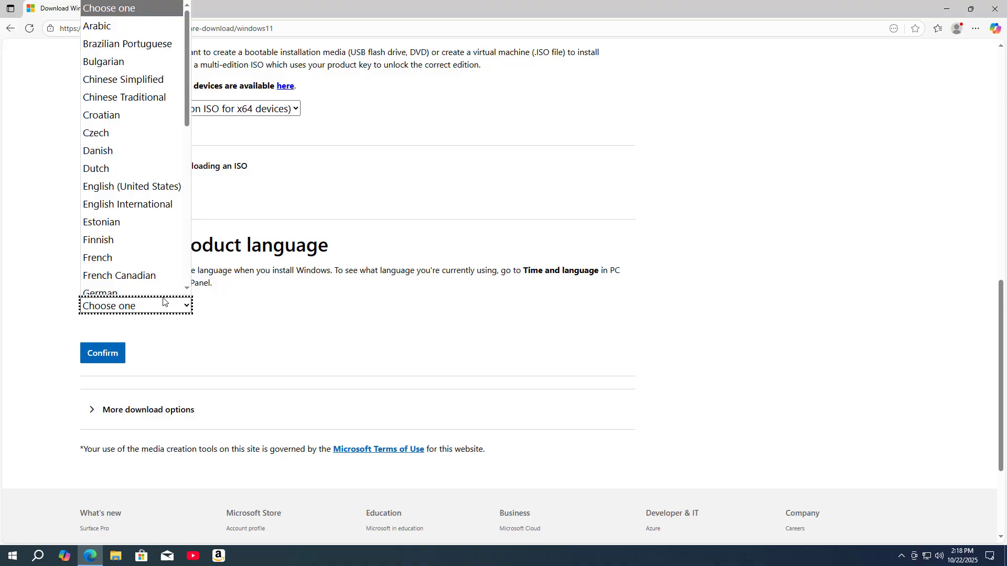
left_click(132, 186)
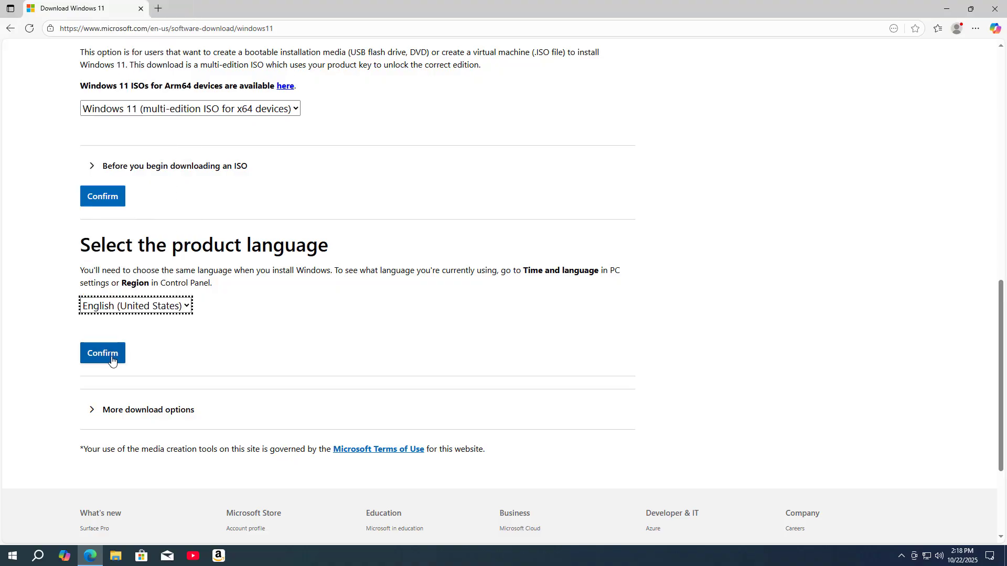
left_click(102, 352)
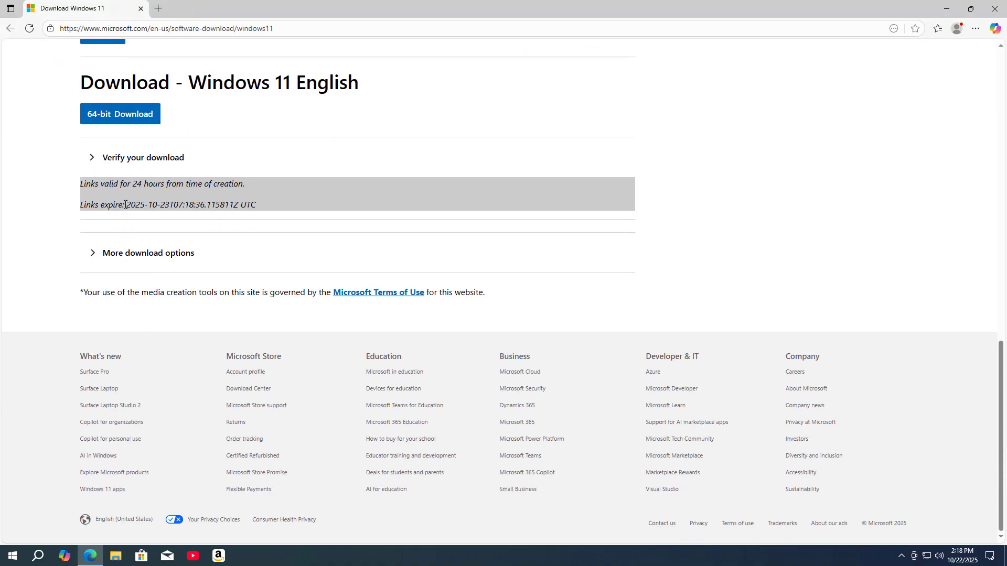
left_click(119, 113)
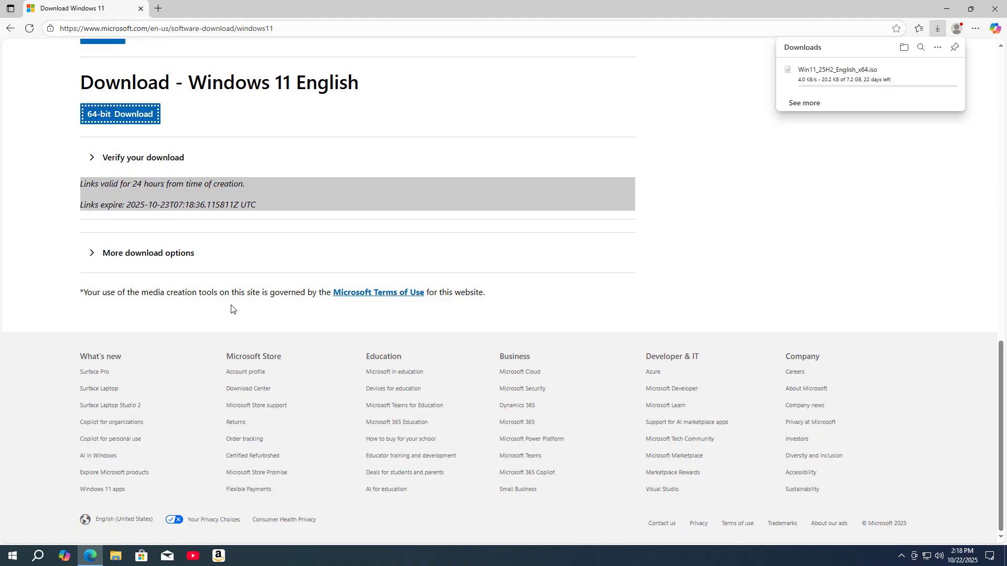
left_click(164, 28)
type("0")
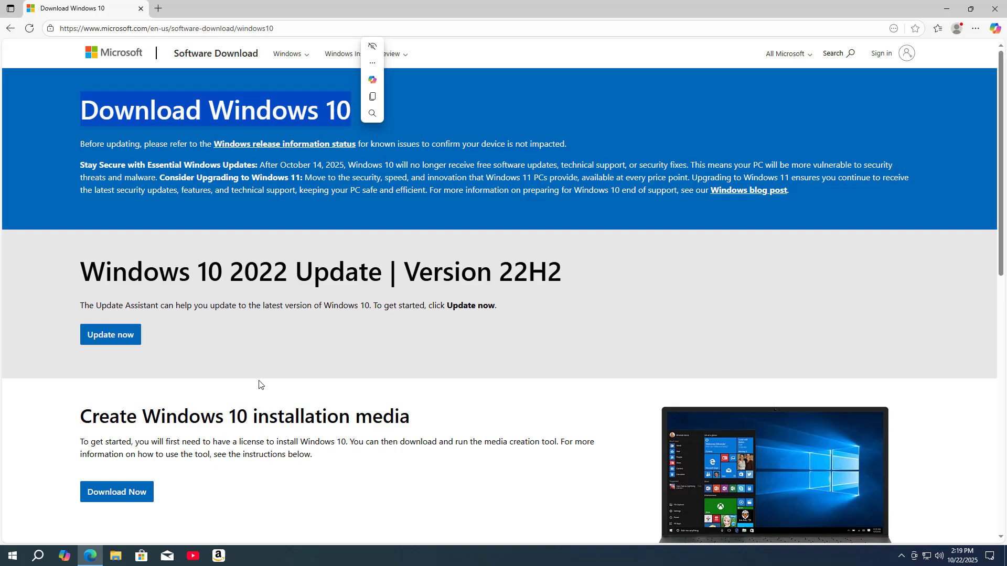
Scroll to Create Windows 10 installation media and download the media creation tool
scroll("down", 3)
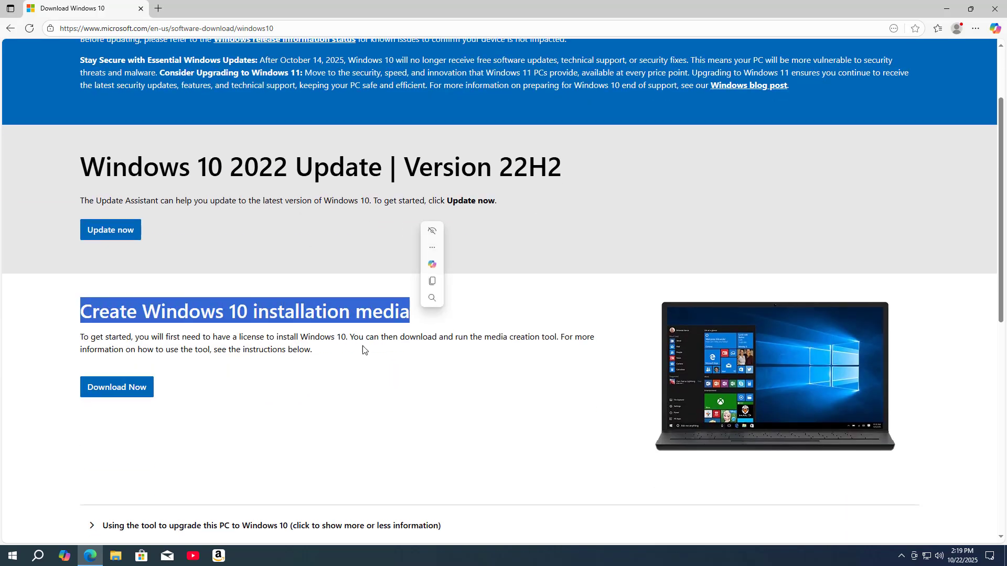
left_click(117, 387)
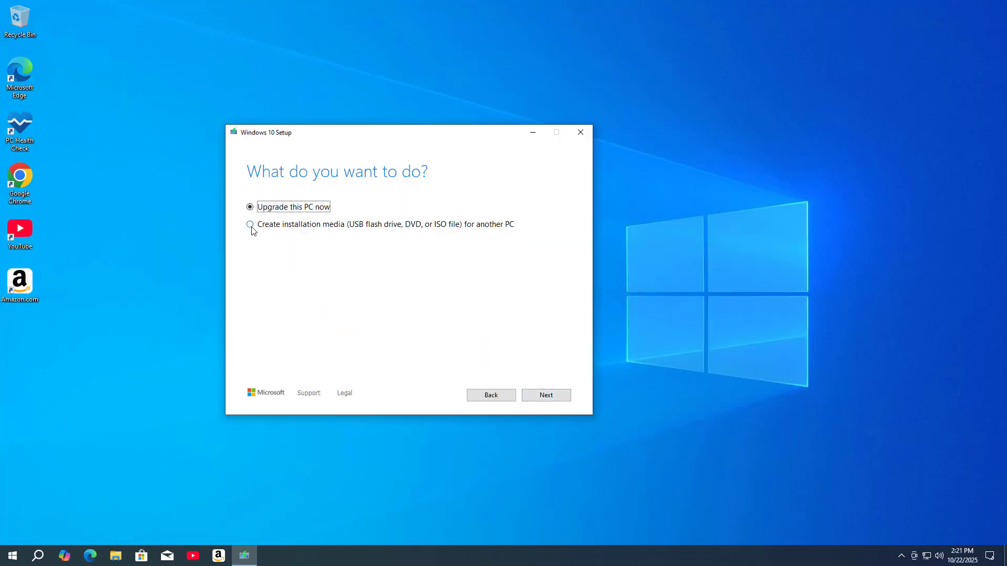
Create Windows 10 installation media as an ISO file saved in Downloads
left_click(546, 394)
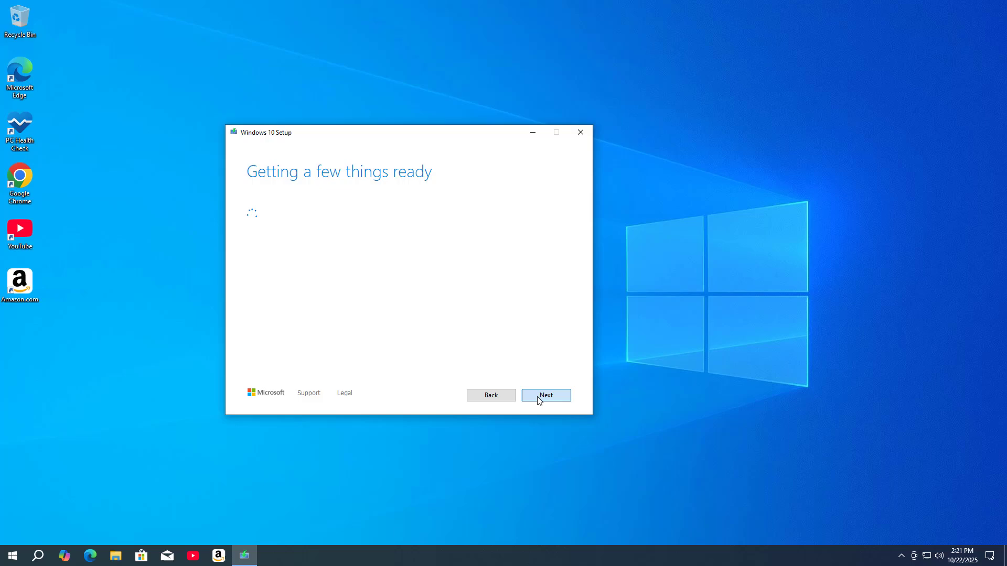
left_click(546, 394)
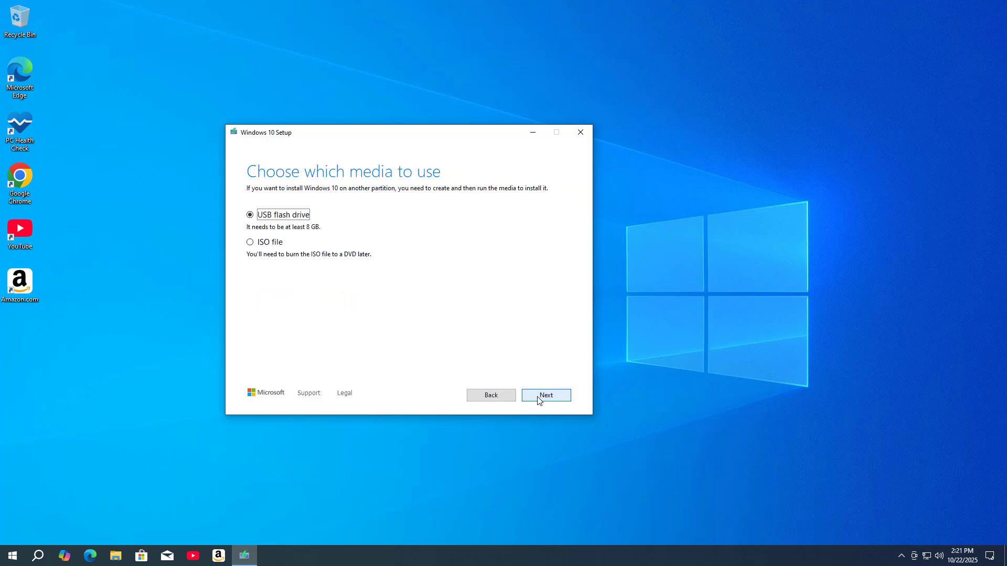
left_click(250, 242)
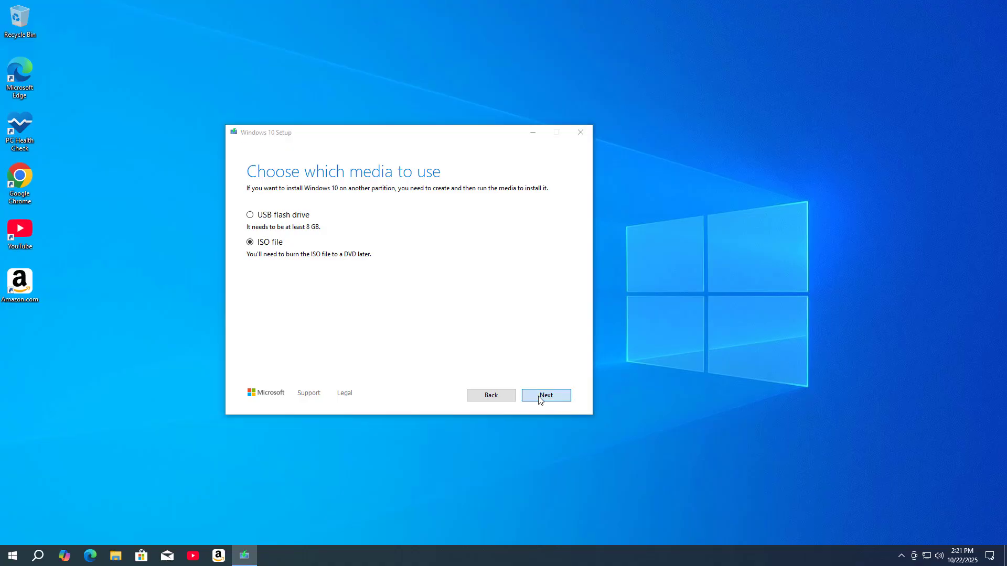
left_click(545, 395)
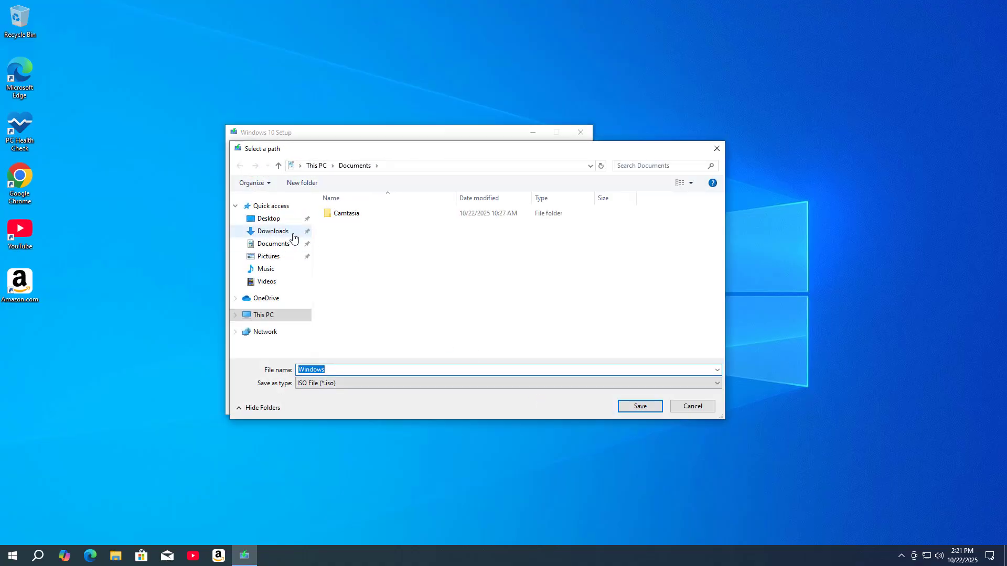
left_click(272, 231)
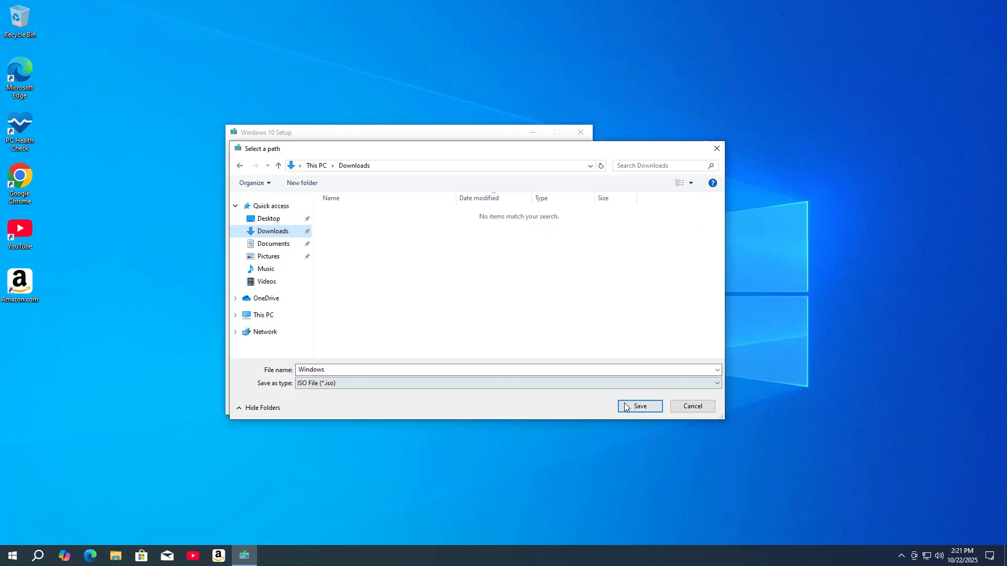
left_click(638, 405)
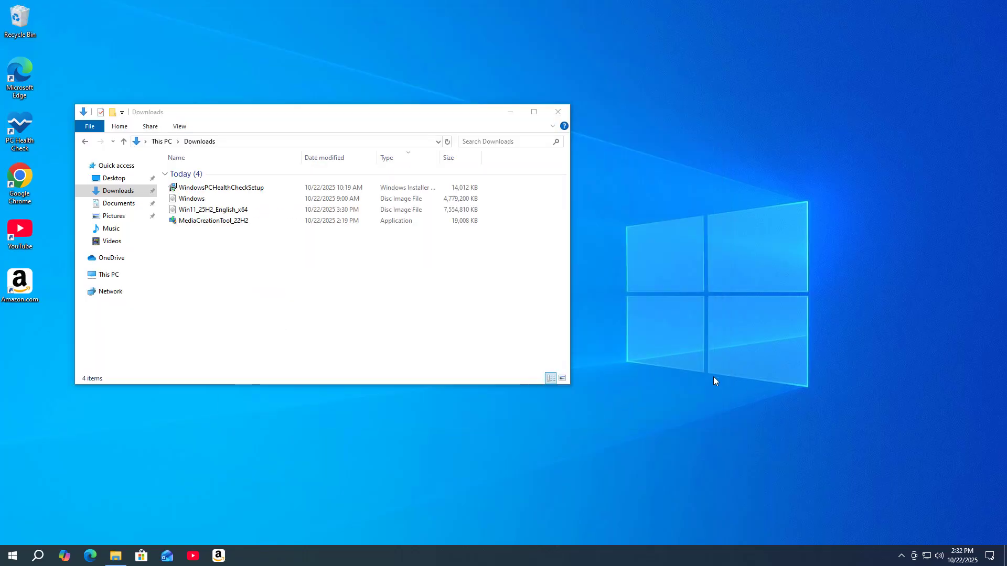
Rename the Windows 10 ISO in Downloads to Windows10_22H2, then switch to Edge
left_click(212, 209)
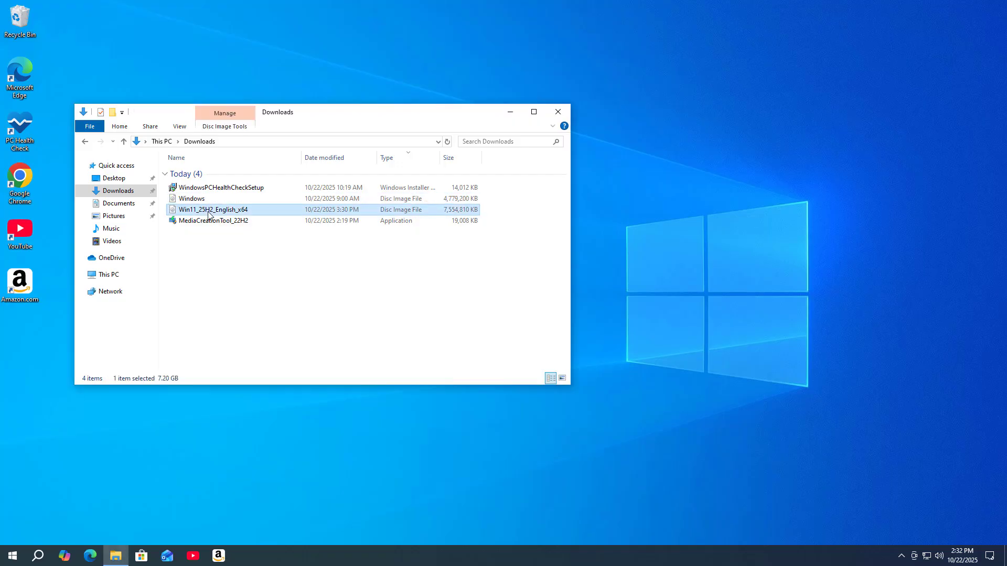
right_click(192, 198)
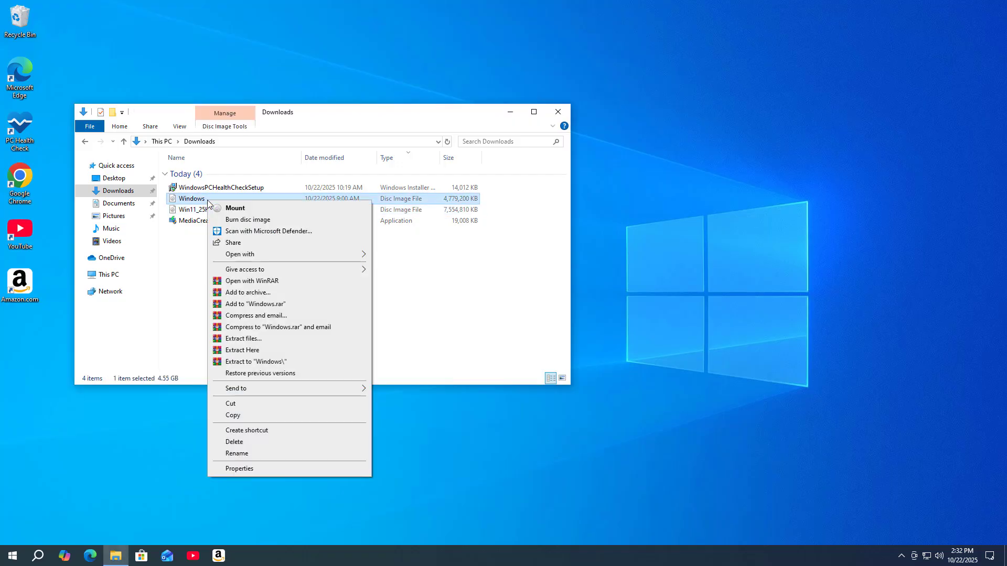
left_click(236, 452)
type("Windows10_")
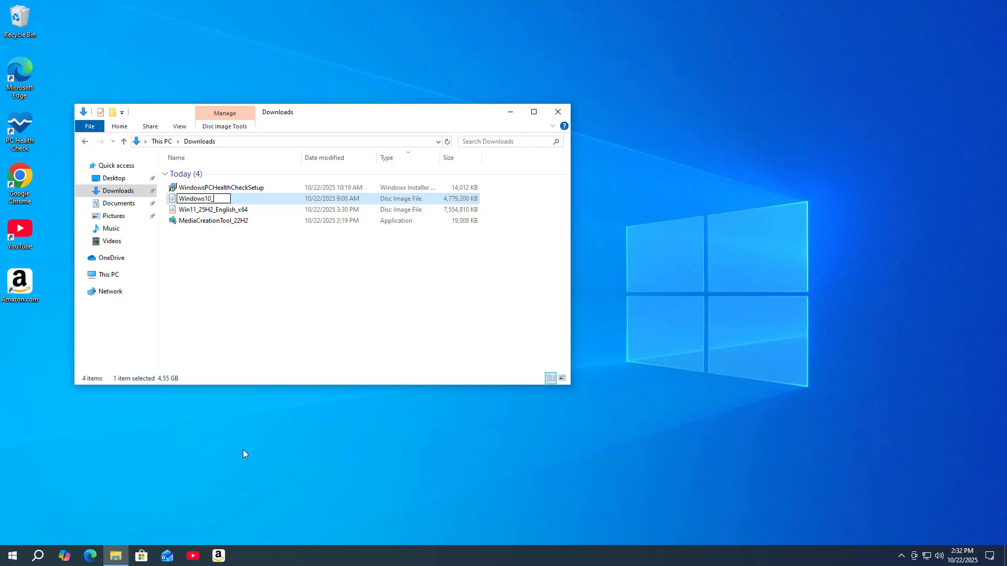
type("22H2")
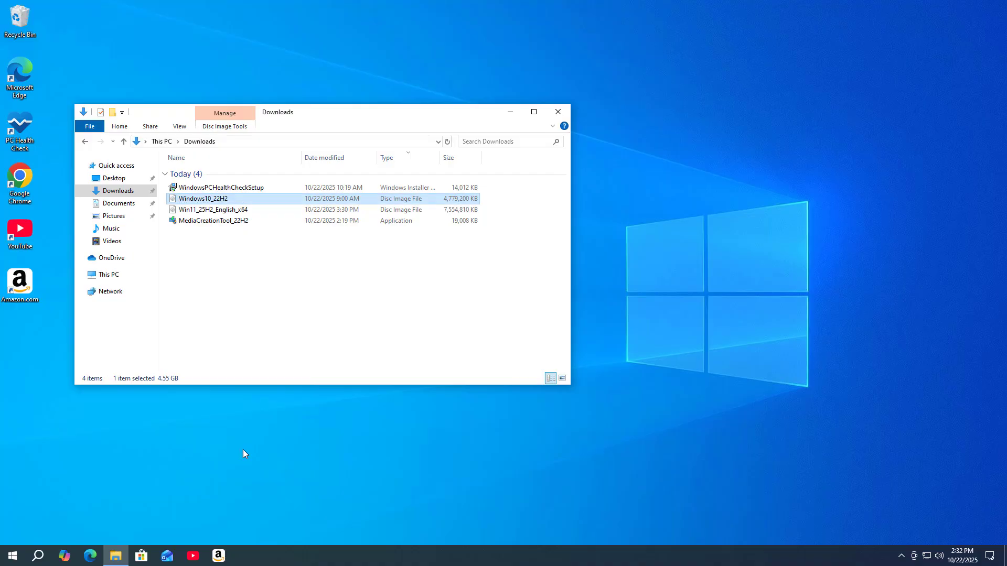
mouse_move(491, 202)
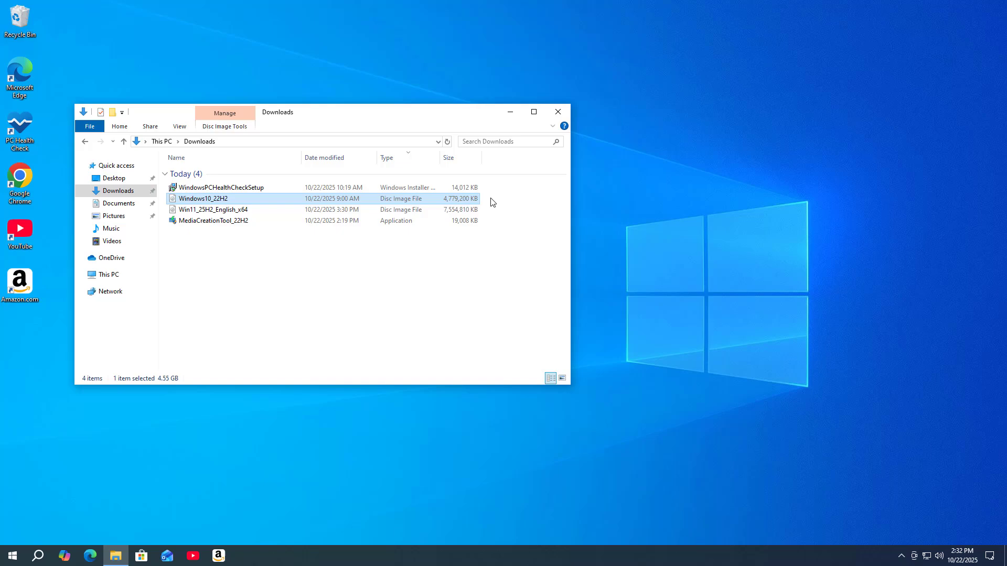
left_click(214, 209)
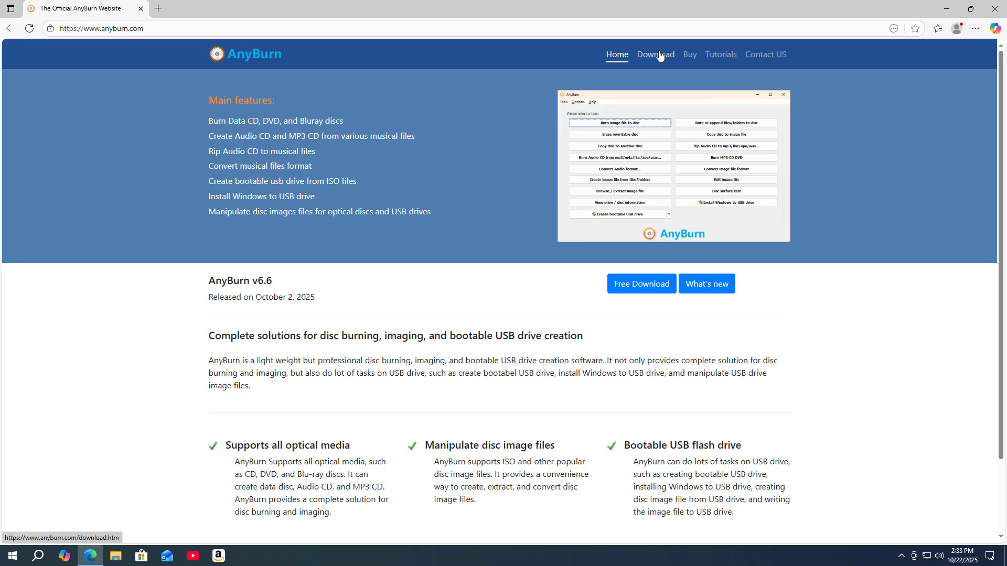
Download and install the free 64/32-bit AnyBurn edition, then minimize its window
left_click(655, 54)
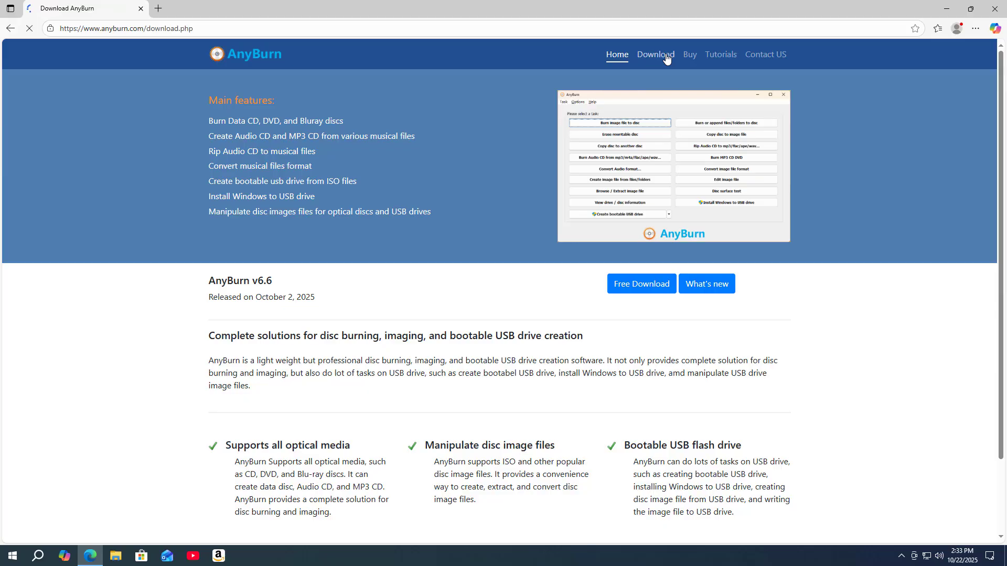
left_click(655, 54)
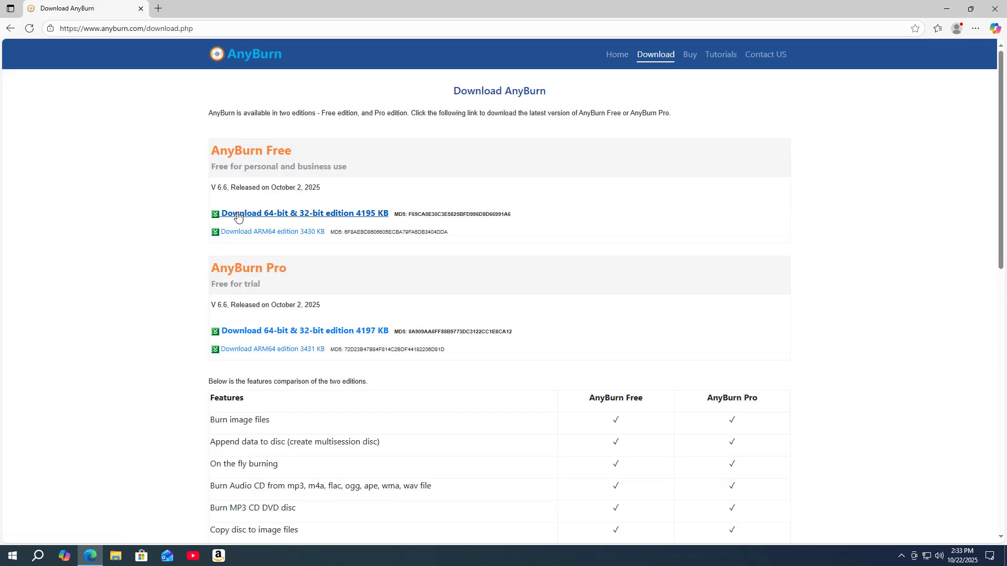
left_click(304, 214)
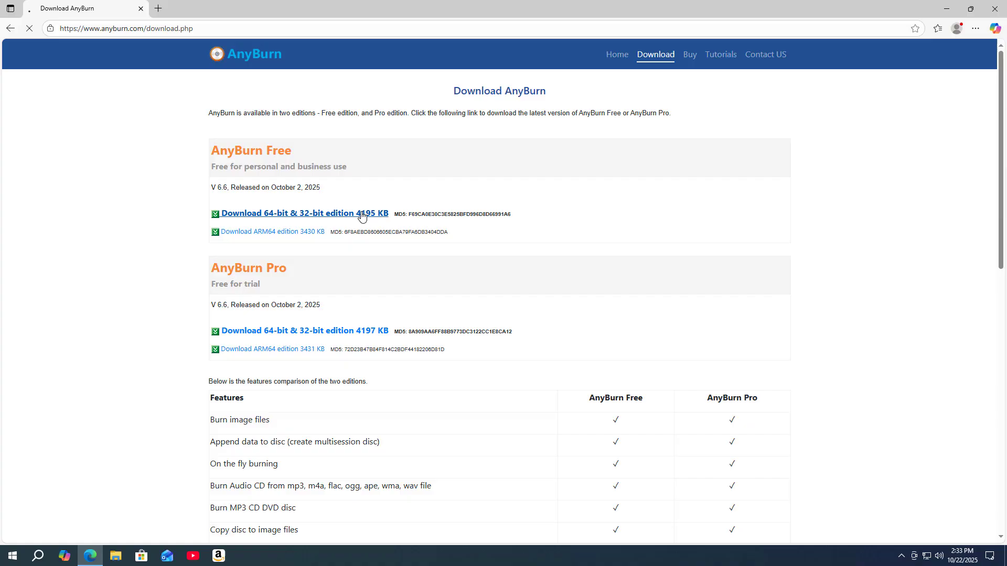
left_click(299, 214)
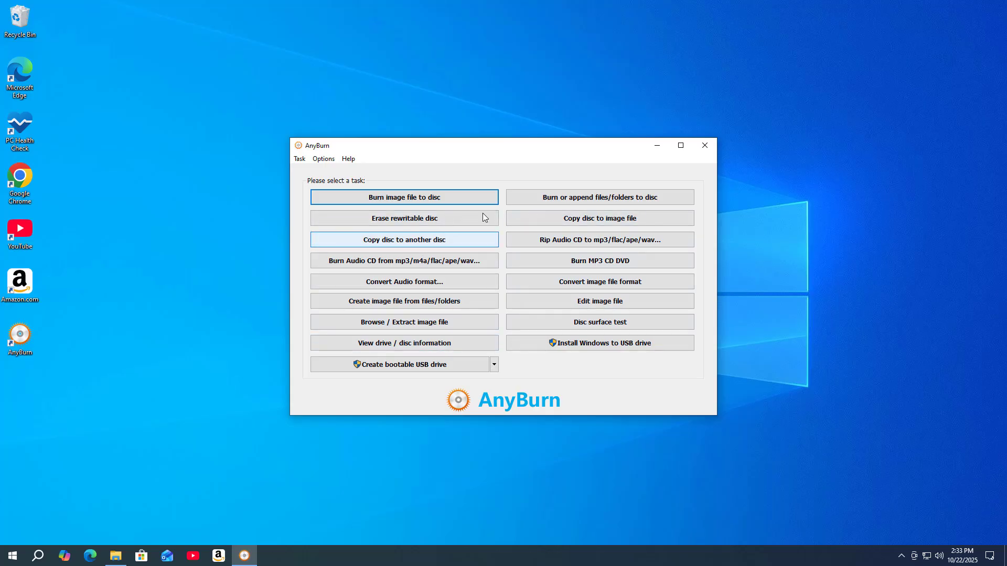
left_click(703, 146)
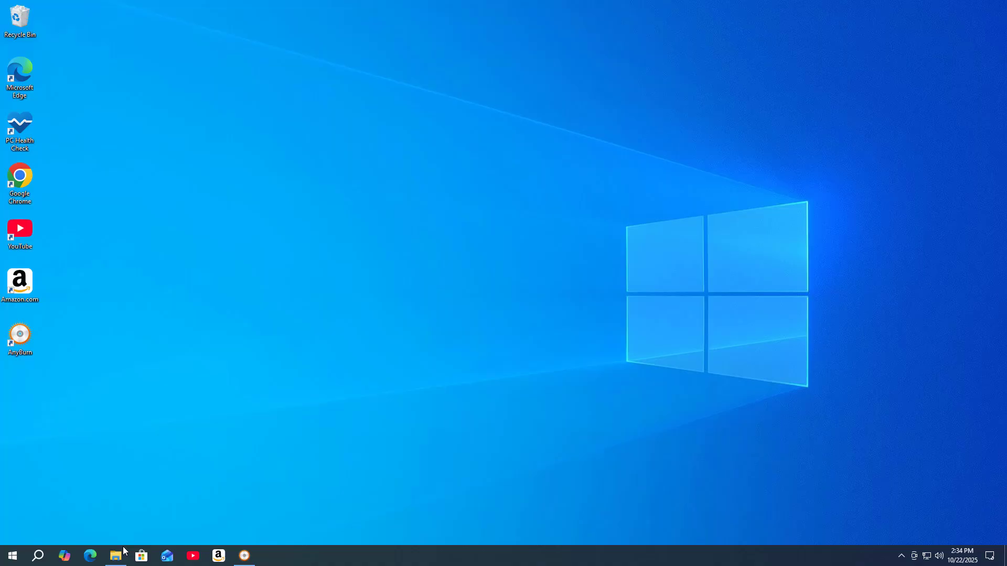
Mount Win11_25H2_English_x64.iso and copy its sources install.wim to the desktop
left_click(116, 555)
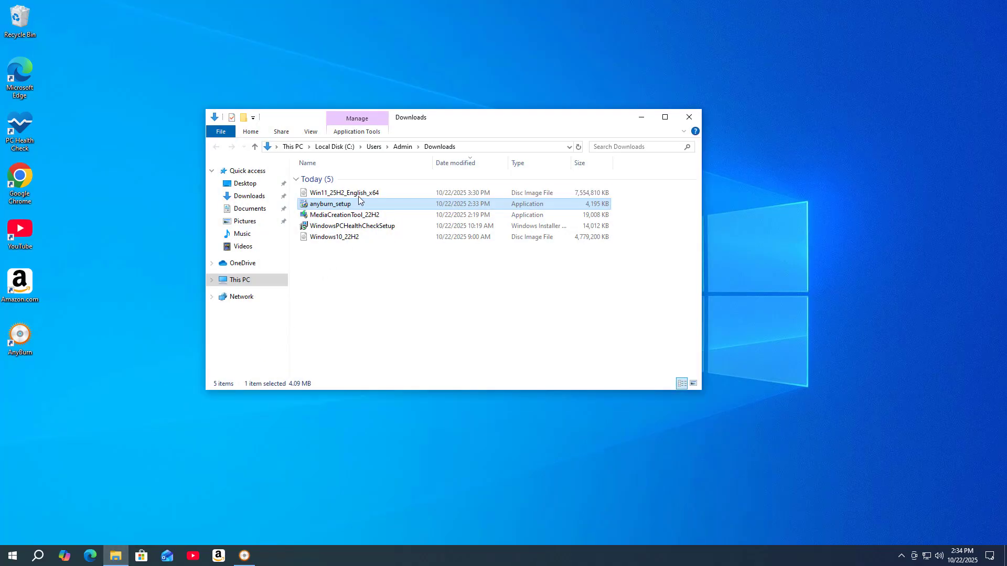
left_click(344, 192)
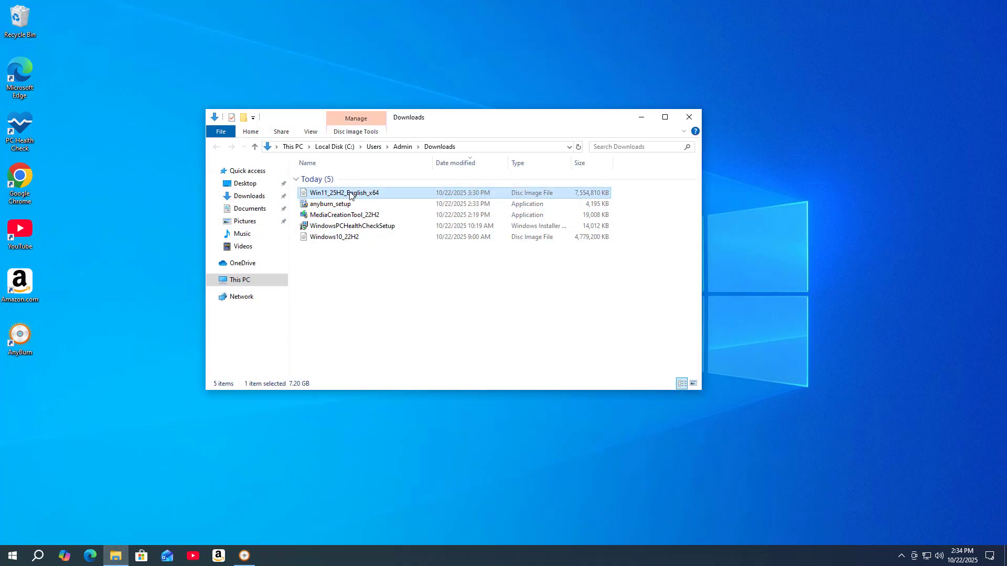
double_click(345, 193)
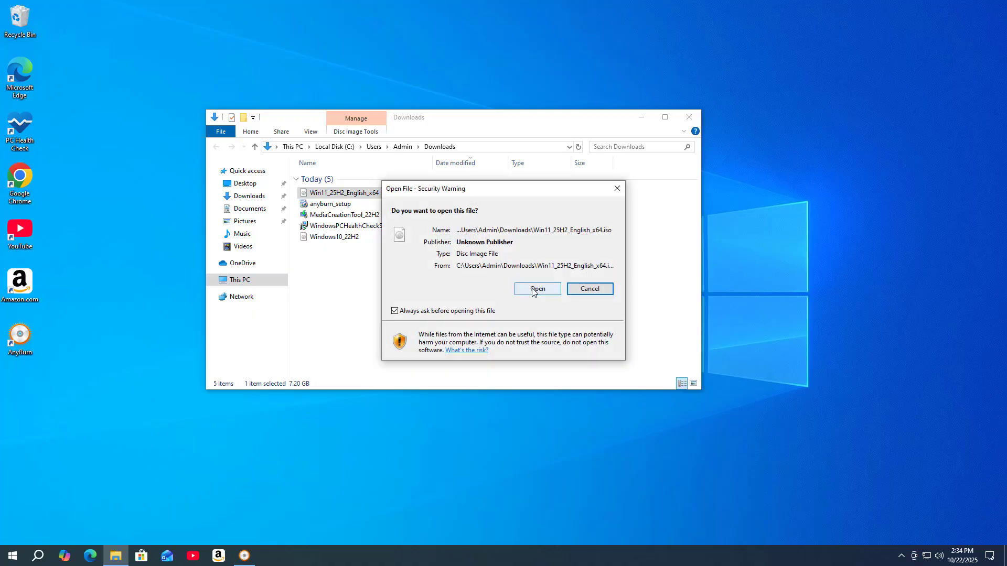
left_click(536, 288)
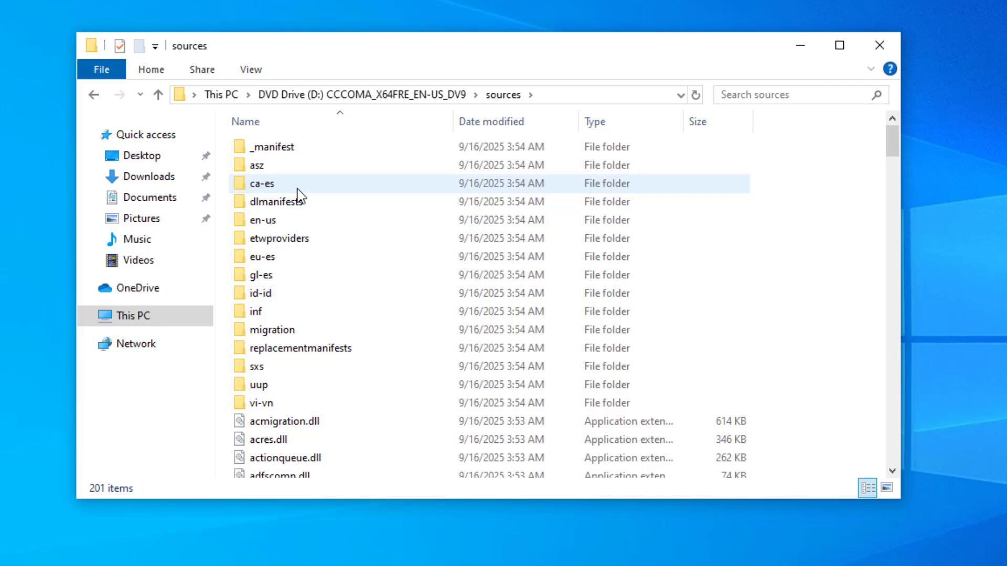
left_click(263, 292)
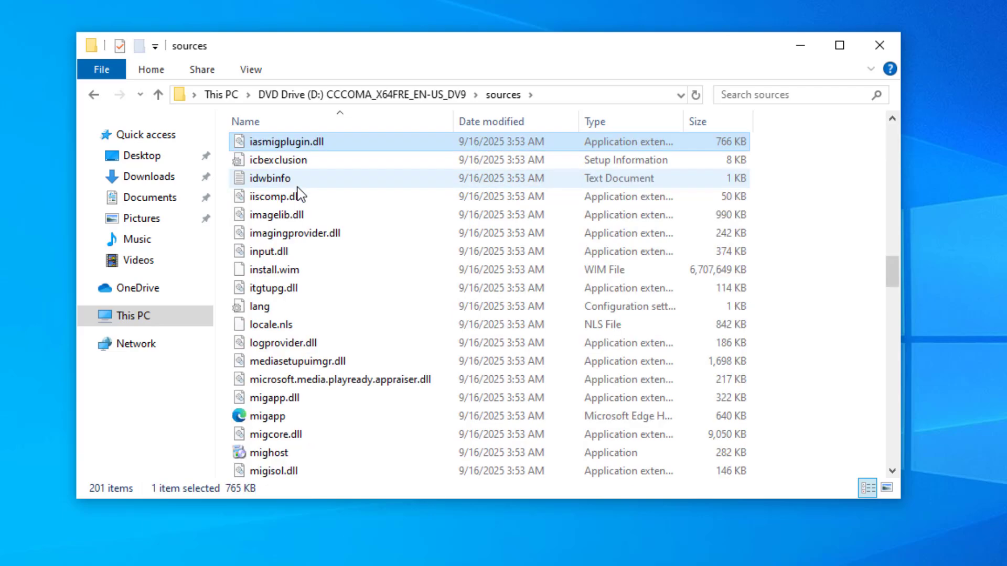
left_click(272, 269)
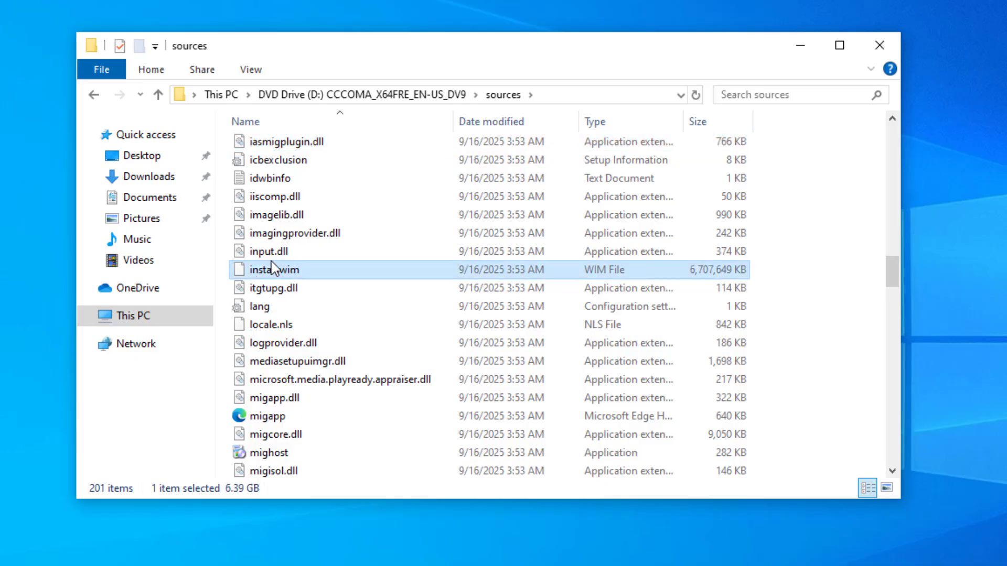
mouse_move(298, 280)
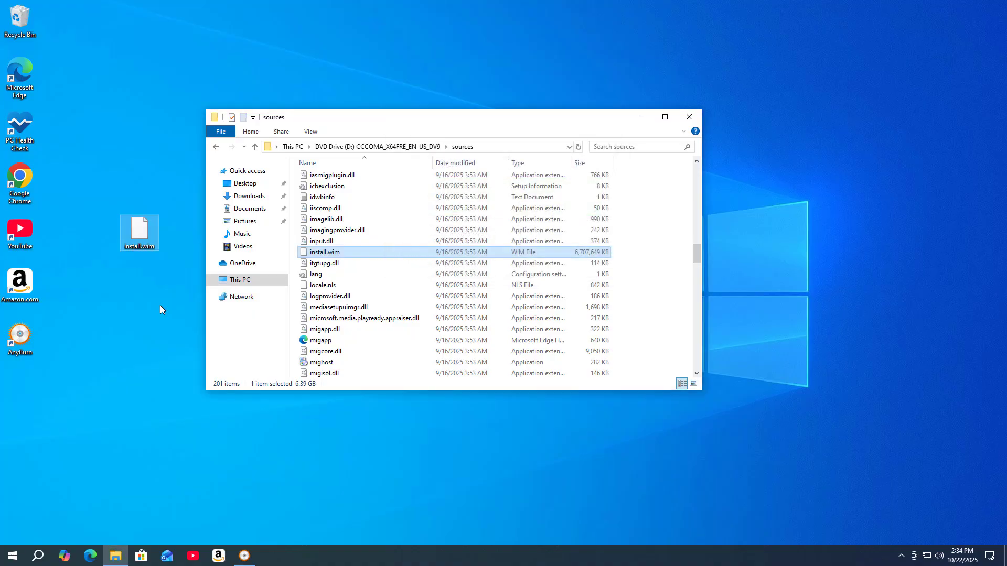
left_click(688, 117)
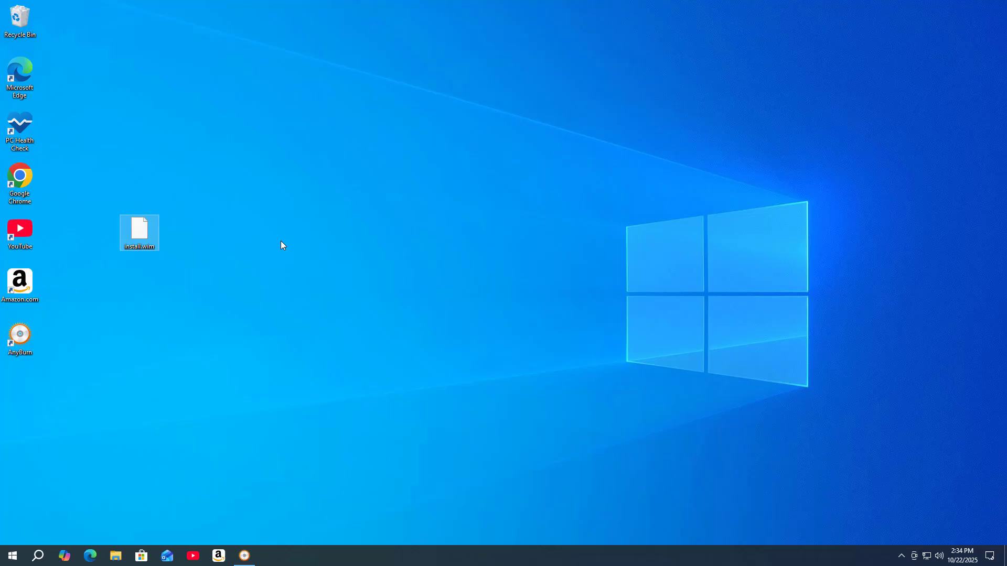
Load Windows10_22H2.iso from Downloads into AnyBurn's Edit image file task
left_click_drag(280, 245, 340, 337)
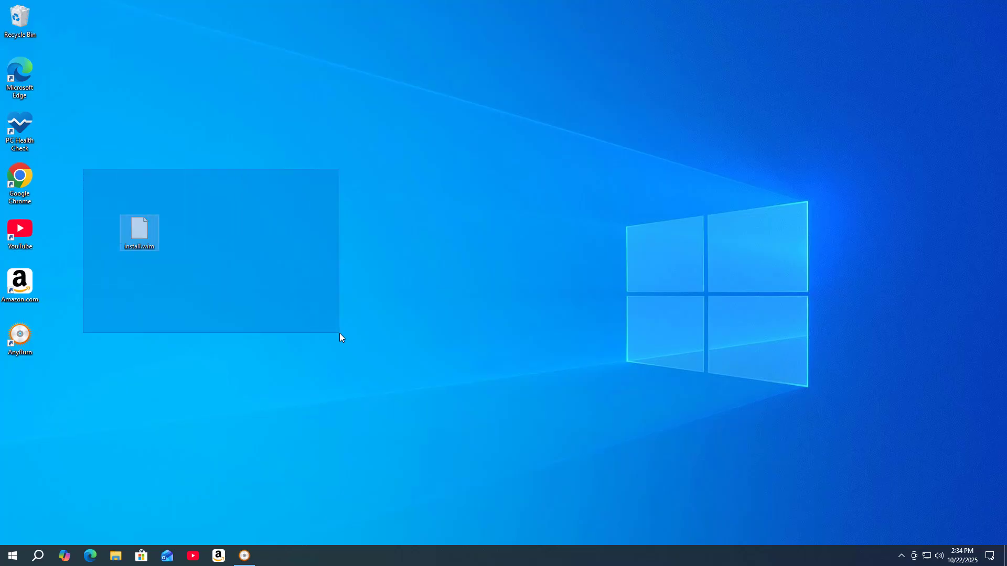
left_click(292, 284)
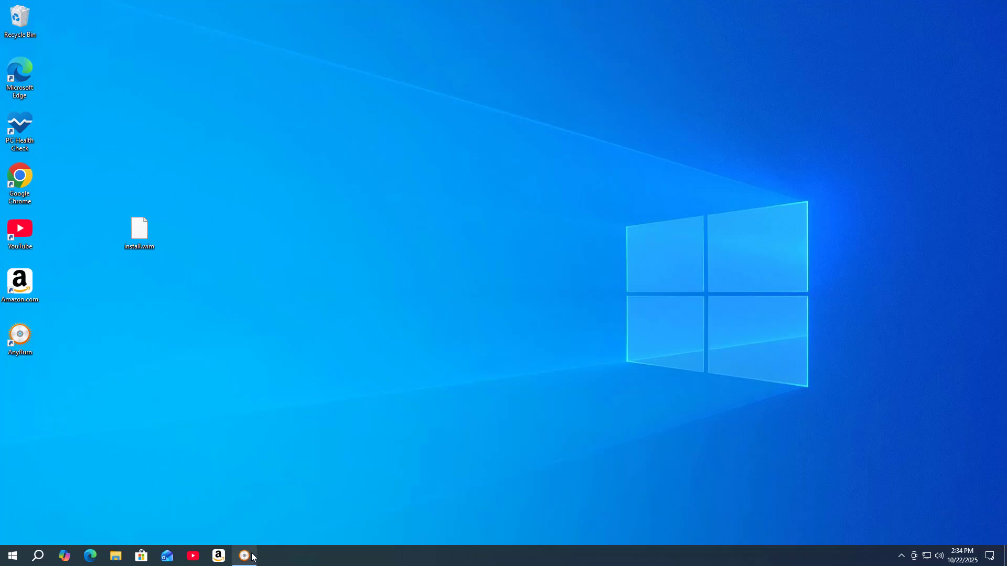
left_click(244, 555)
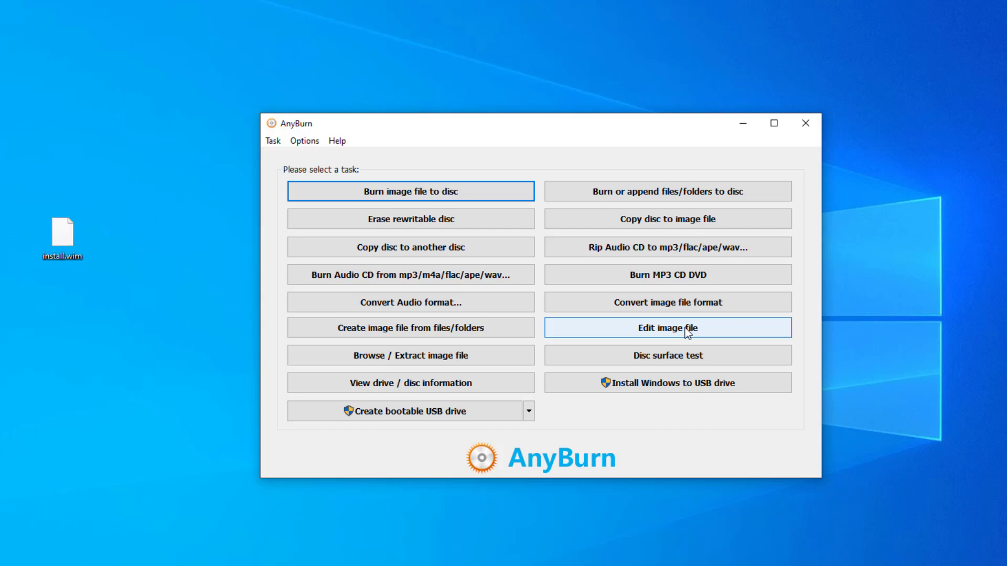
left_click(667, 328)
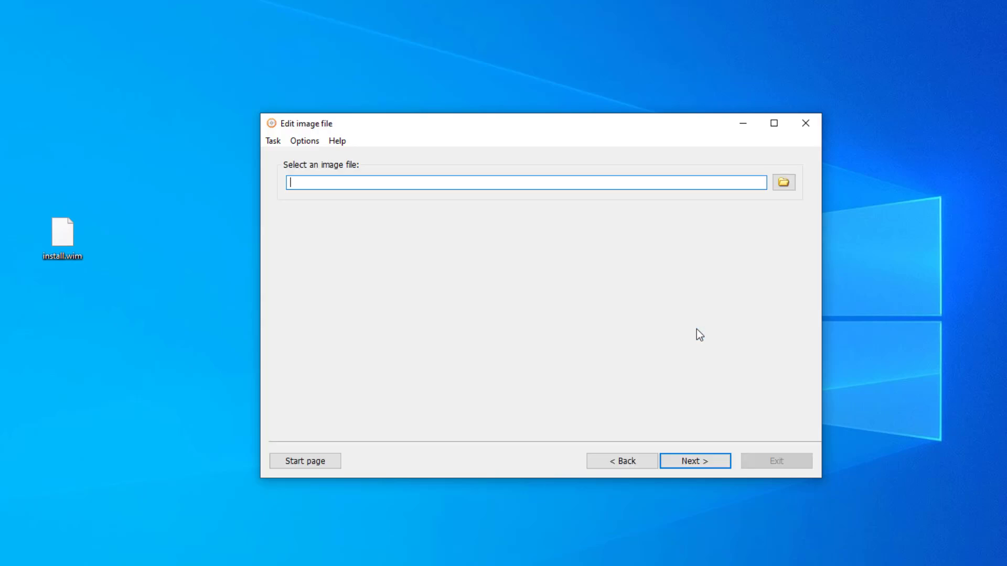
left_click(783, 182)
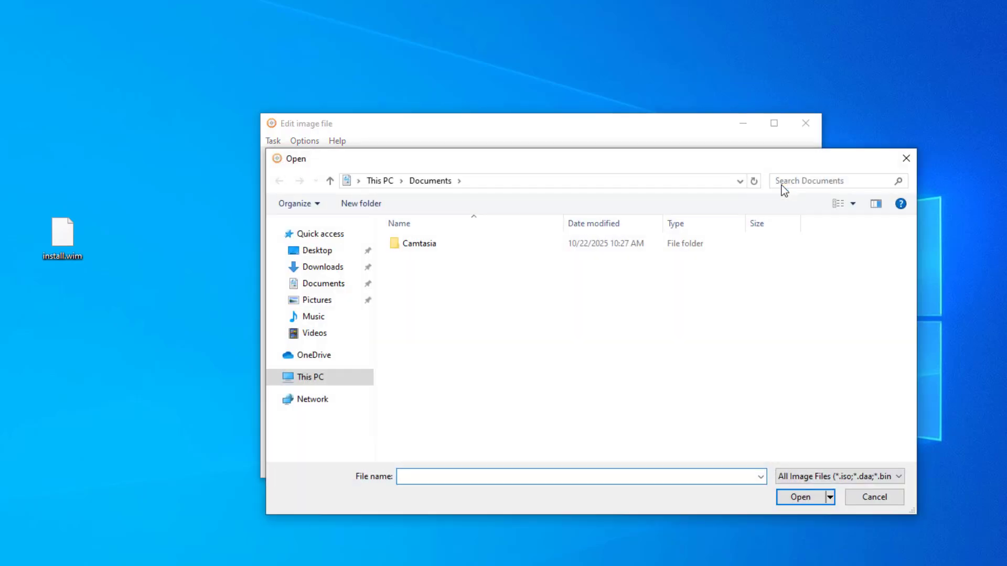
left_click(324, 266)
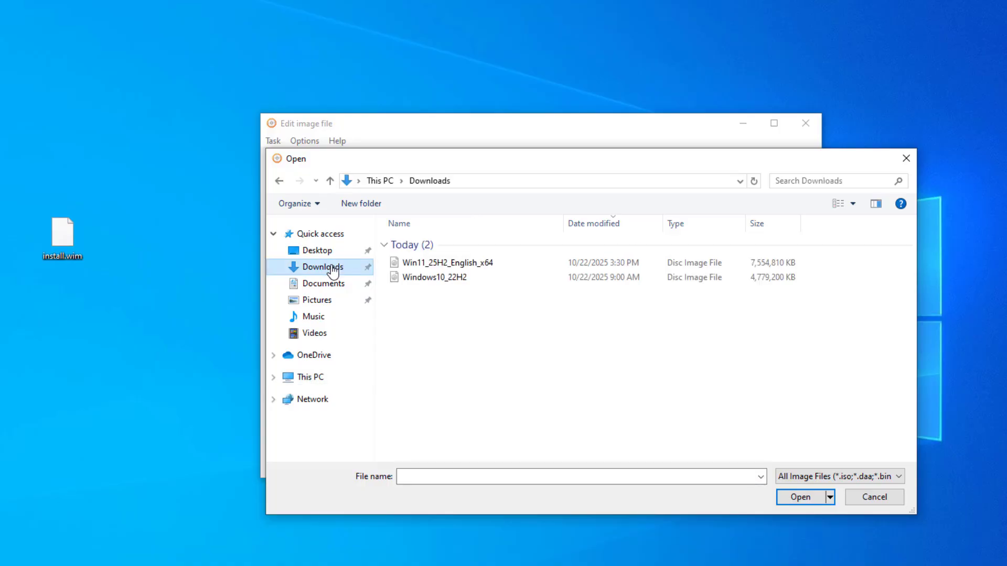
left_click(435, 277)
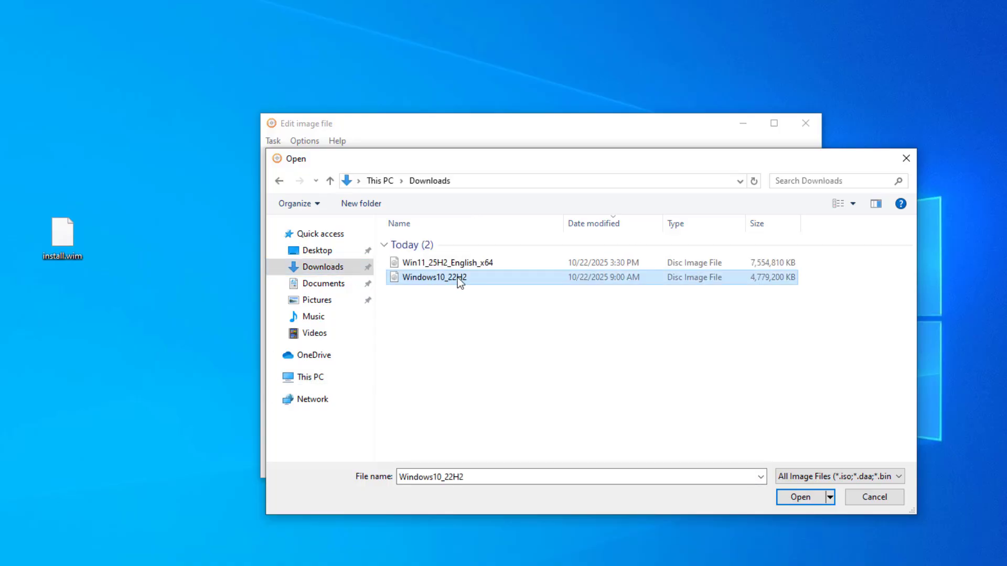
left_click(799, 497)
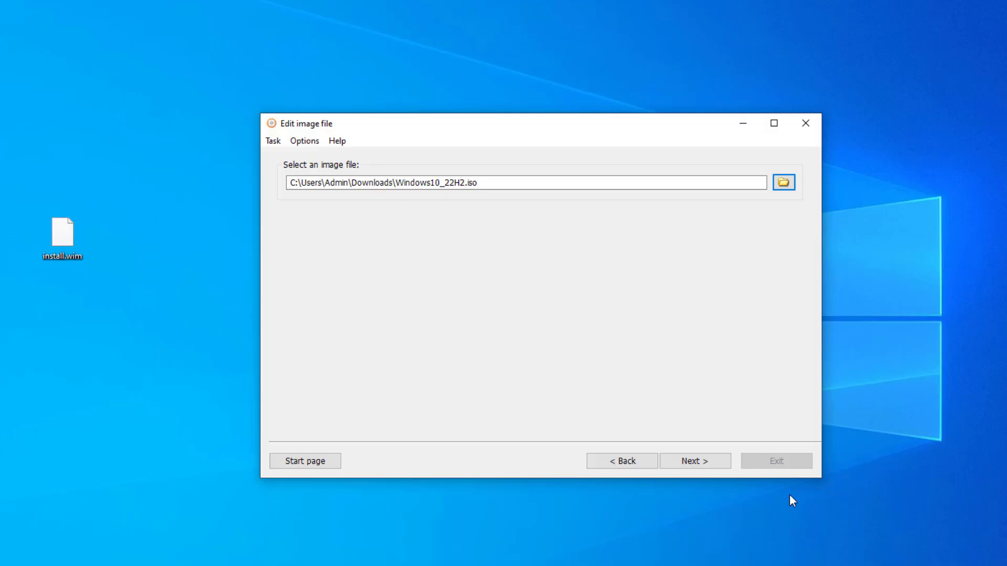
left_click(695, 461)
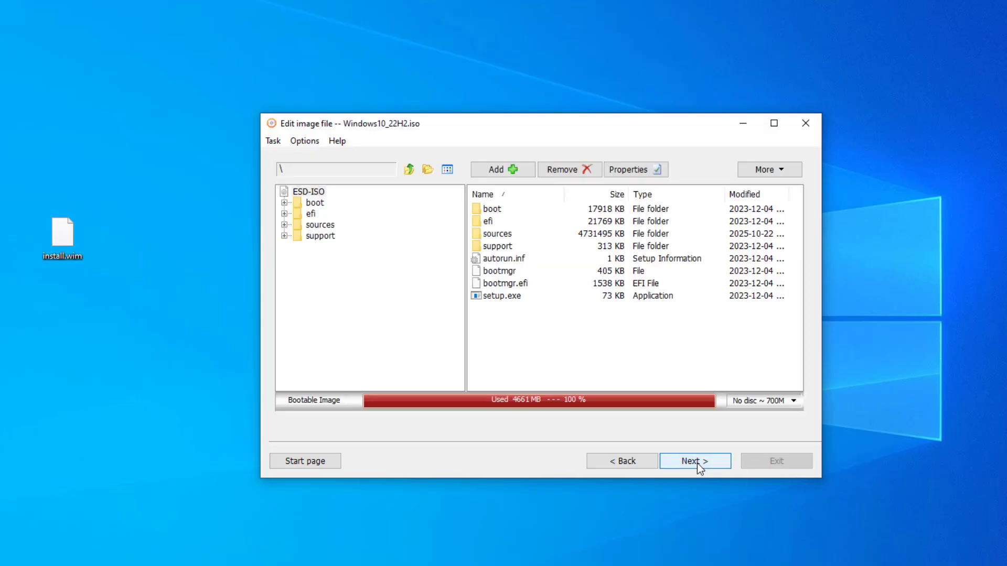
Delete install.esd from the image's sources folder and begin adding a replacement file
left_click(497, 233)
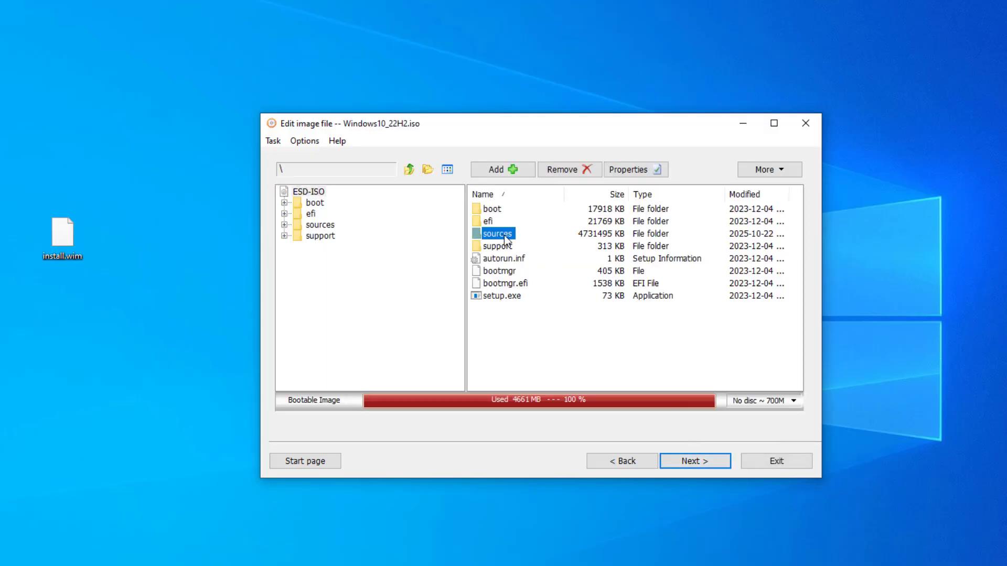
double_click(497, 233)
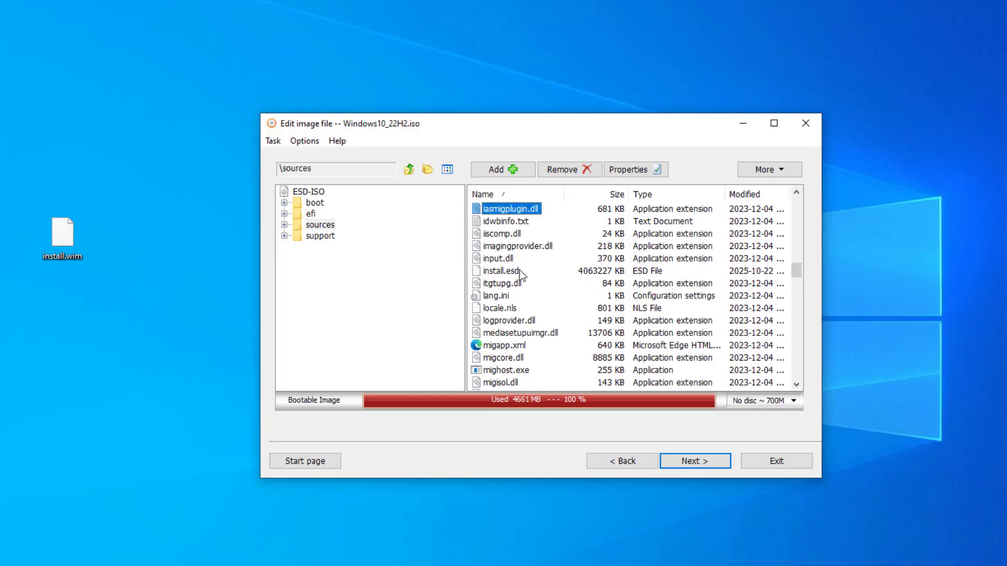
left_click(500, 271)
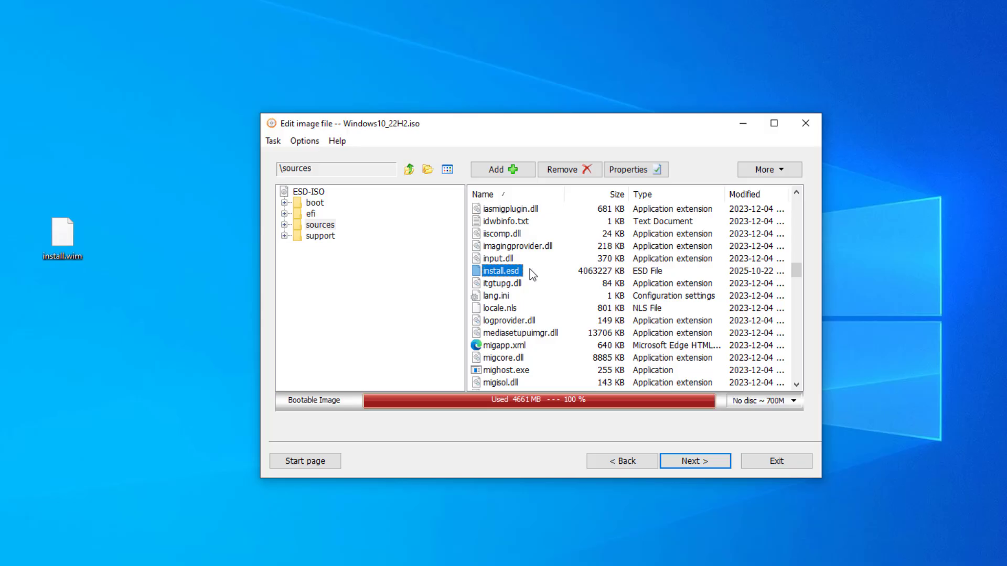
mouse_move(524, 280)
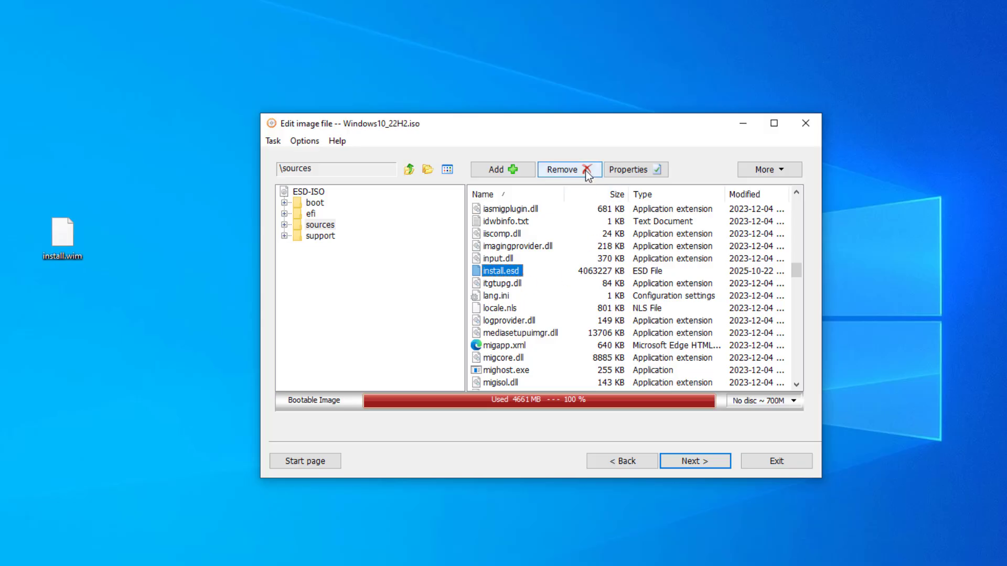
left_click(567, 169)
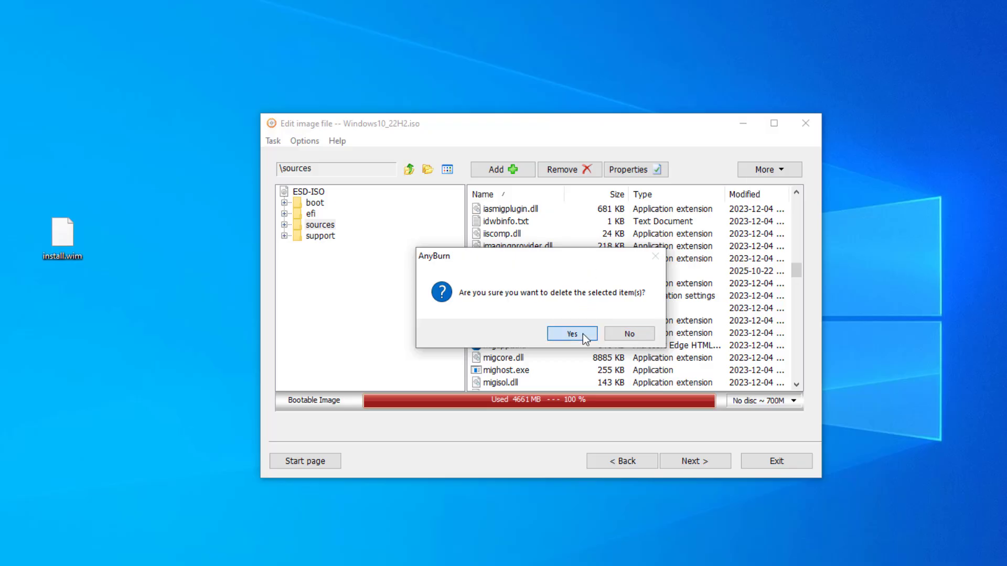
left_click(571, 333)
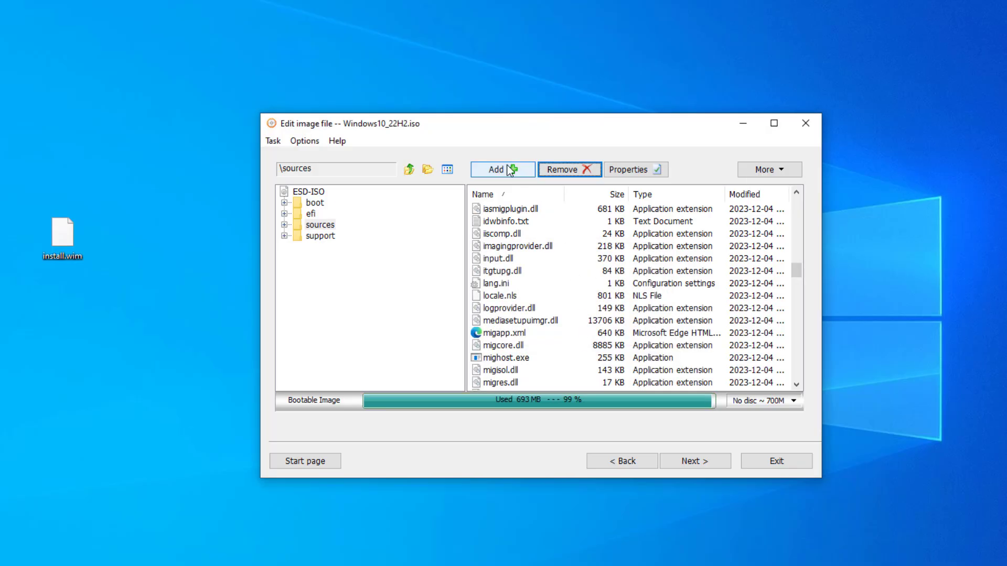
left_click(501, 169)
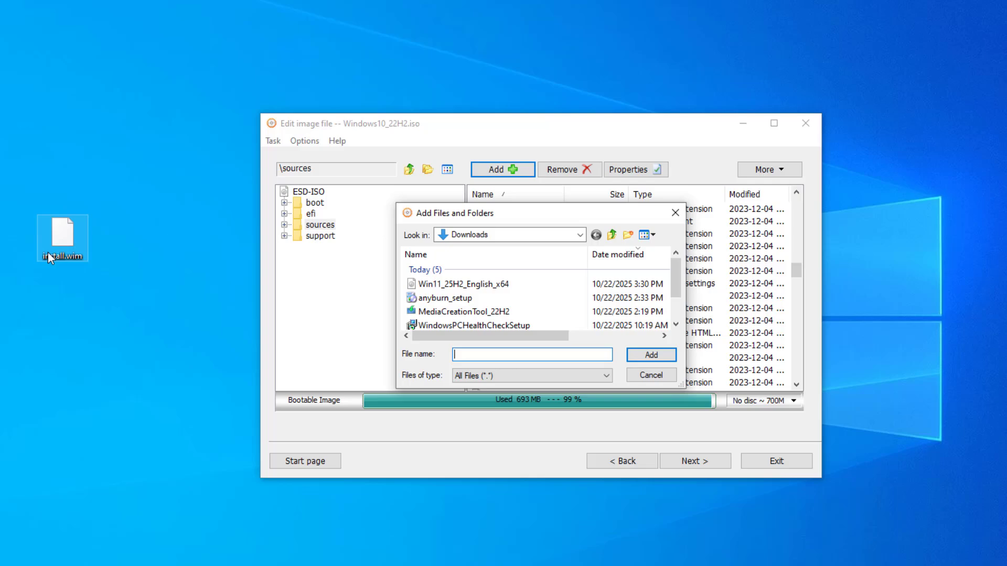
Add install.wim from the Desktop into the image
left_click(579, 234)
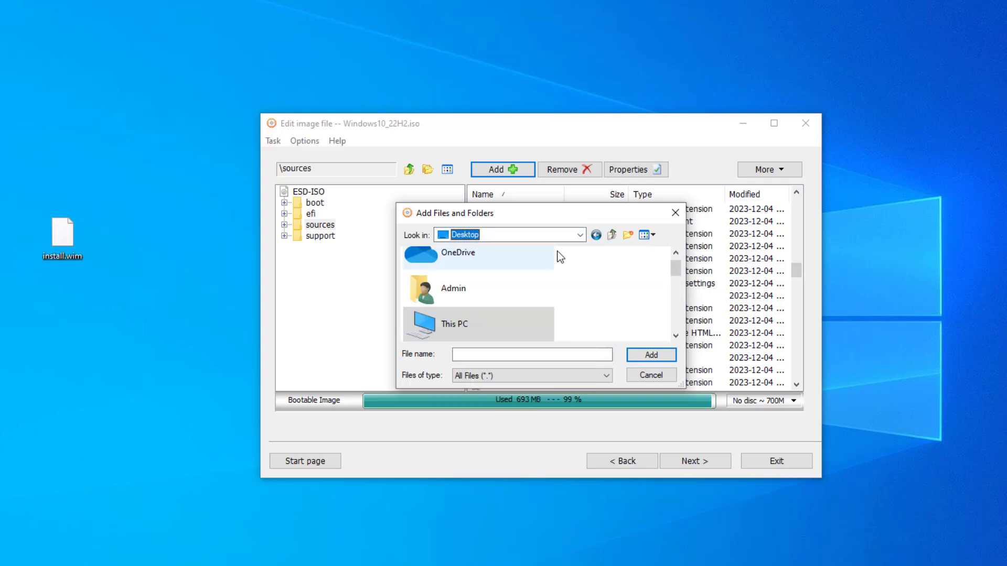
scroll("down", 3)
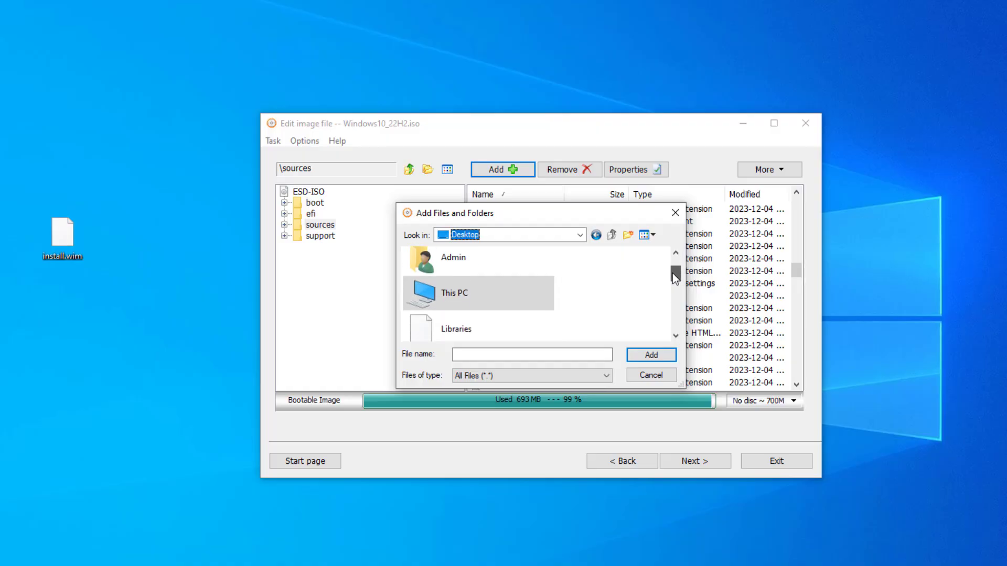
scroll("down", 3)
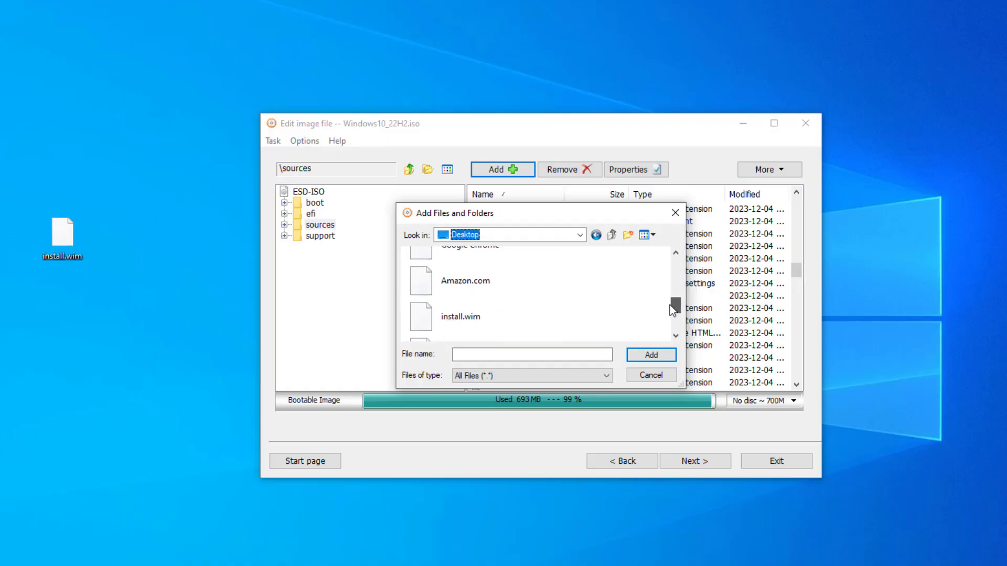
left_click(460, 316)
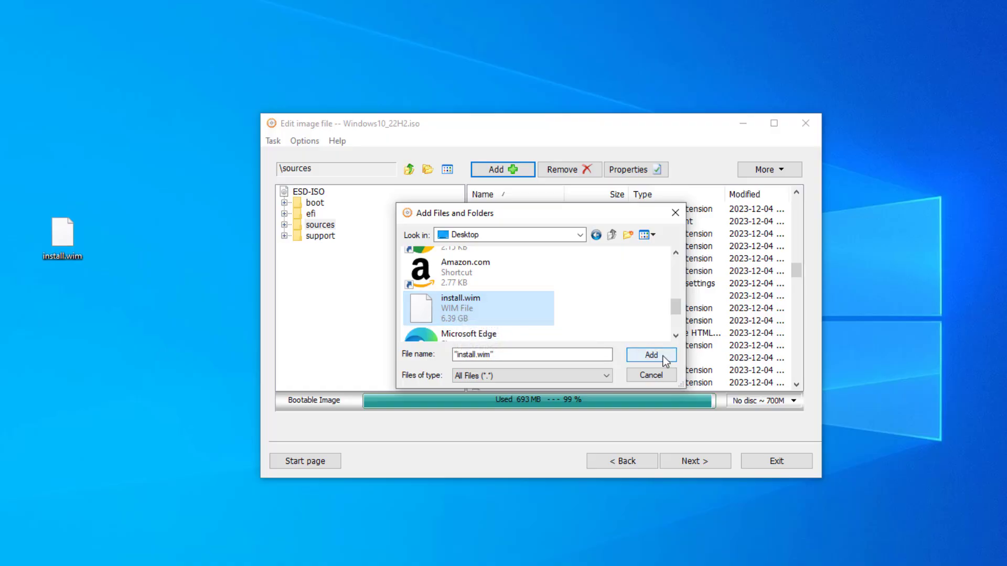
left_click(649, 355)
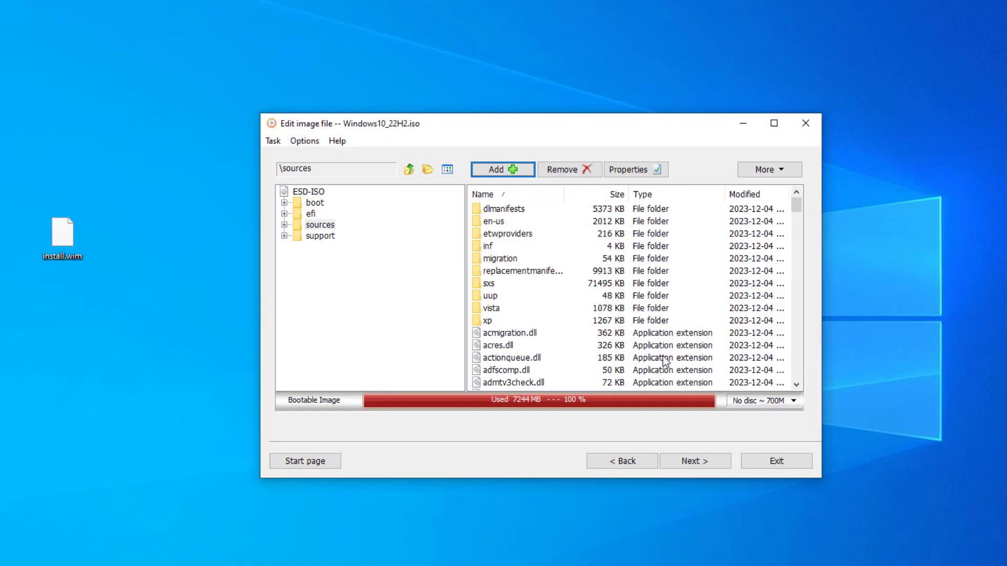
Confirm install.wim (6707649 KB) appears in sources with usage at 7244 MB
left_click(509, 333)
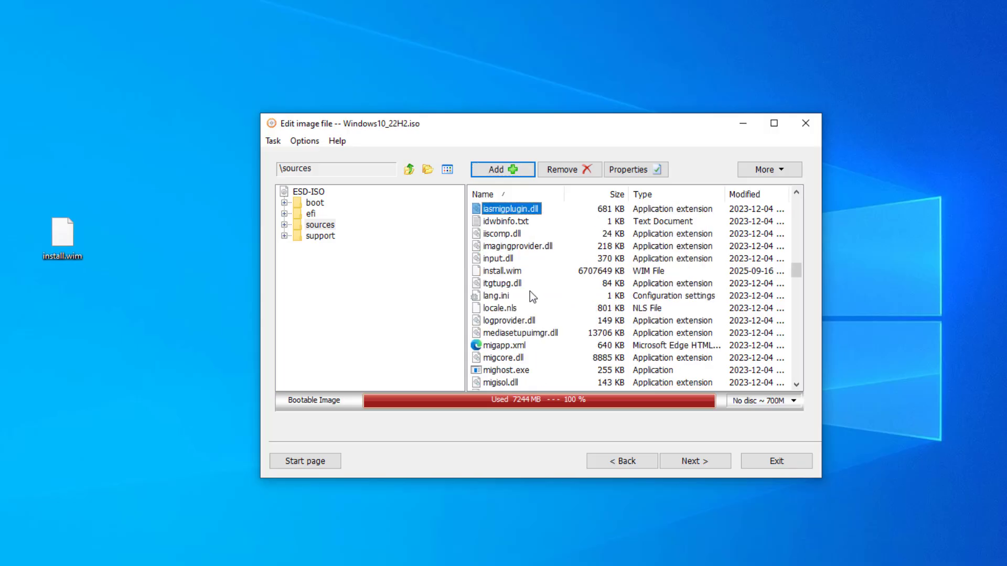
left_click(501, 271)
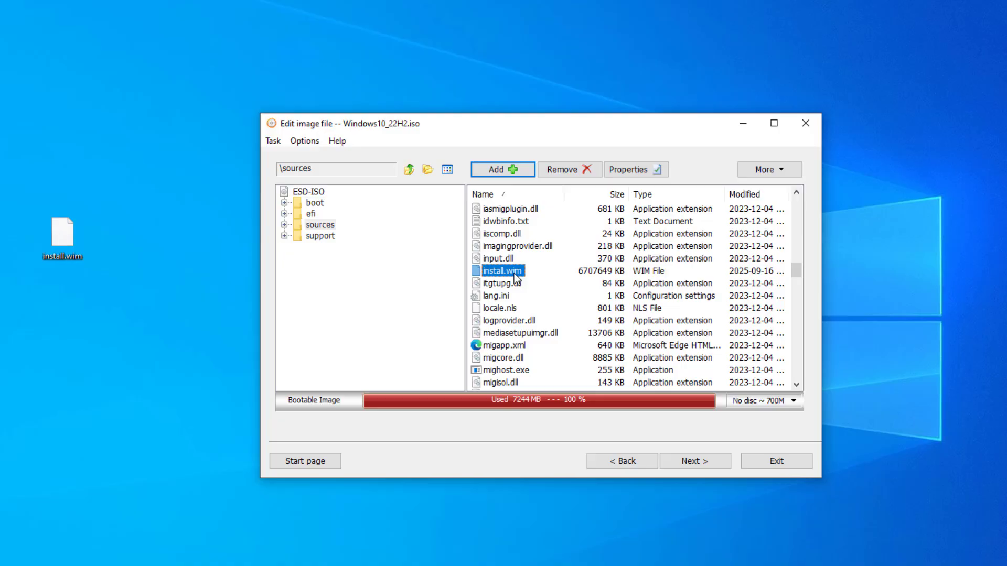
left_click(694, 461)
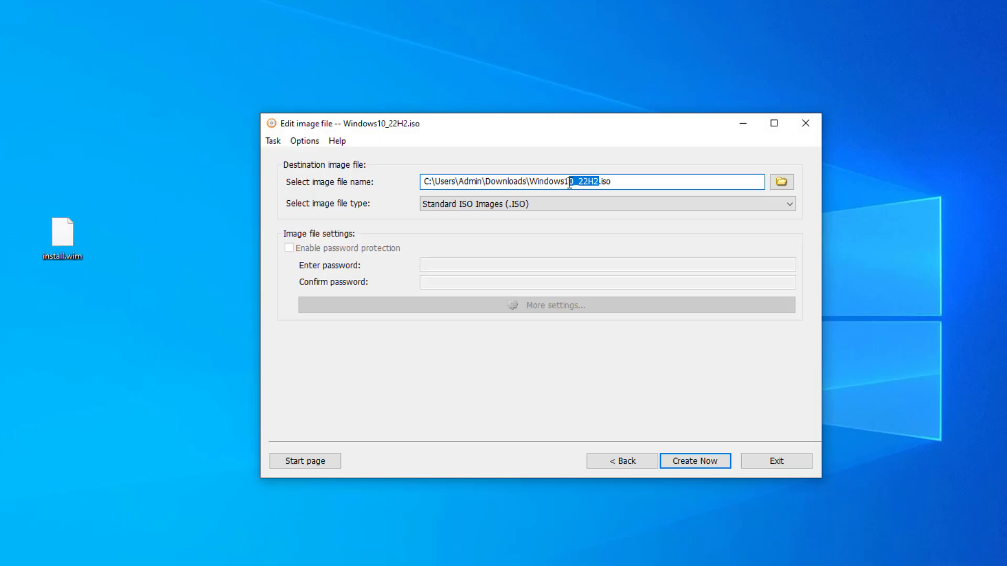
Save the edited image as Windows11_Upgrade.iso on the Desktop and start building it
type("Windows11")
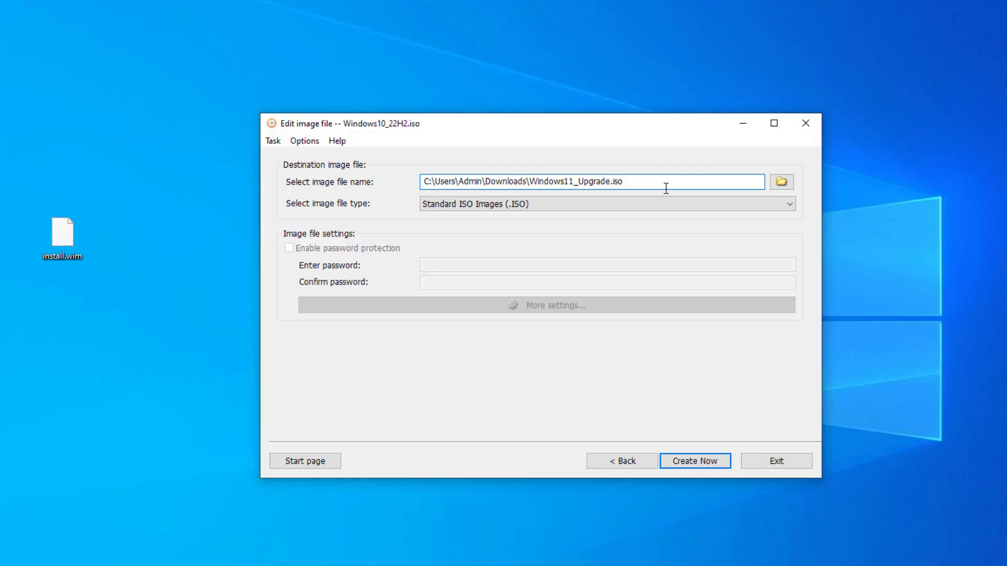
left_click(781, 182)
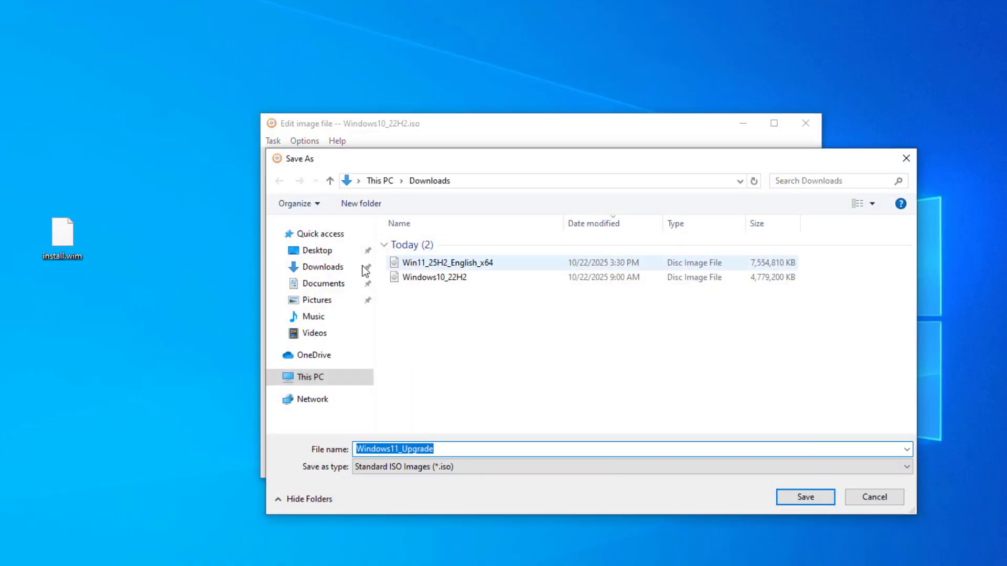
left_click(317, 250)
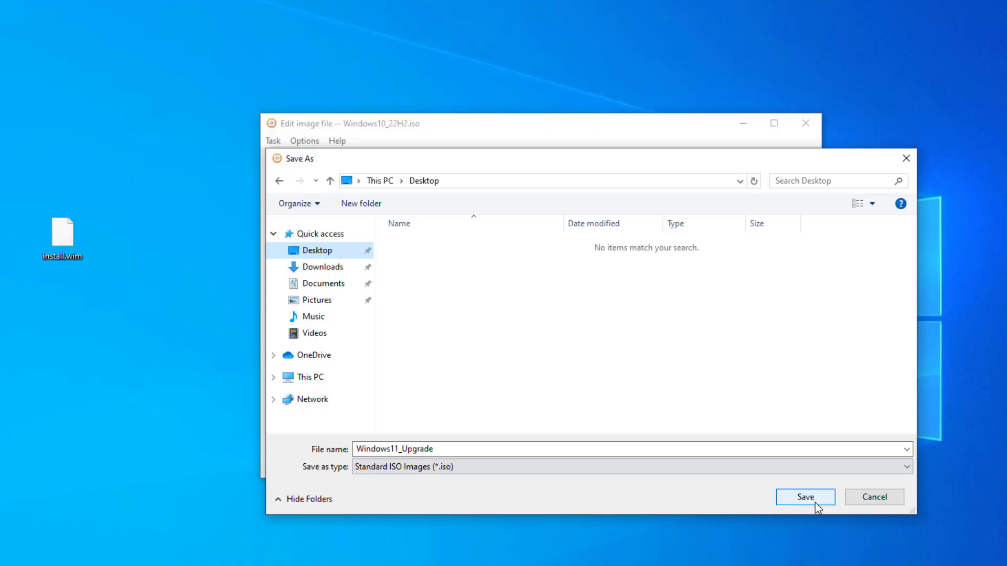
left_click(804, 497)
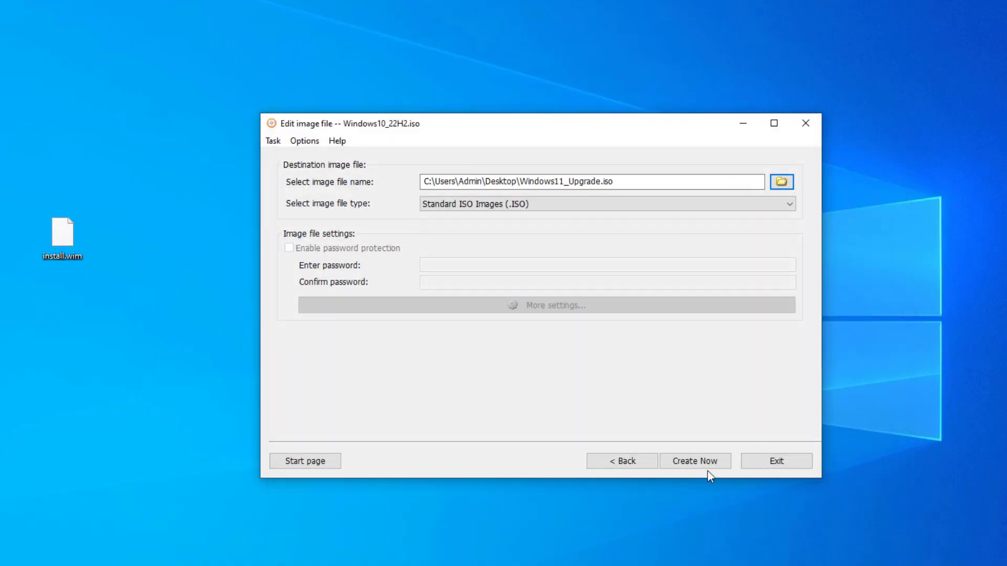
left_click(695, 460)
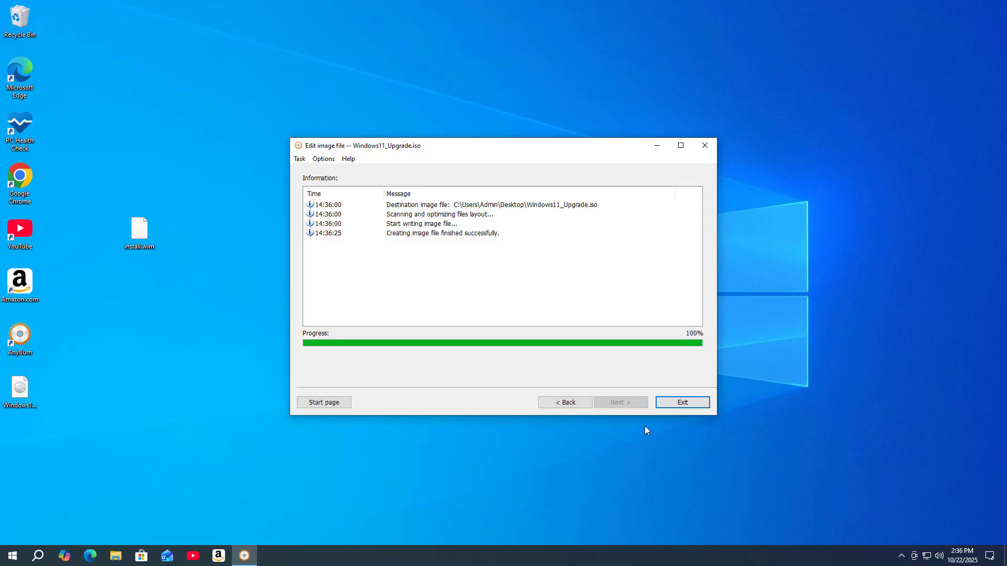
Confirm the build succeeded, exit AnyBurn, and select Windows11_Upgrade.iso on the desktop
left_click(442, 232)
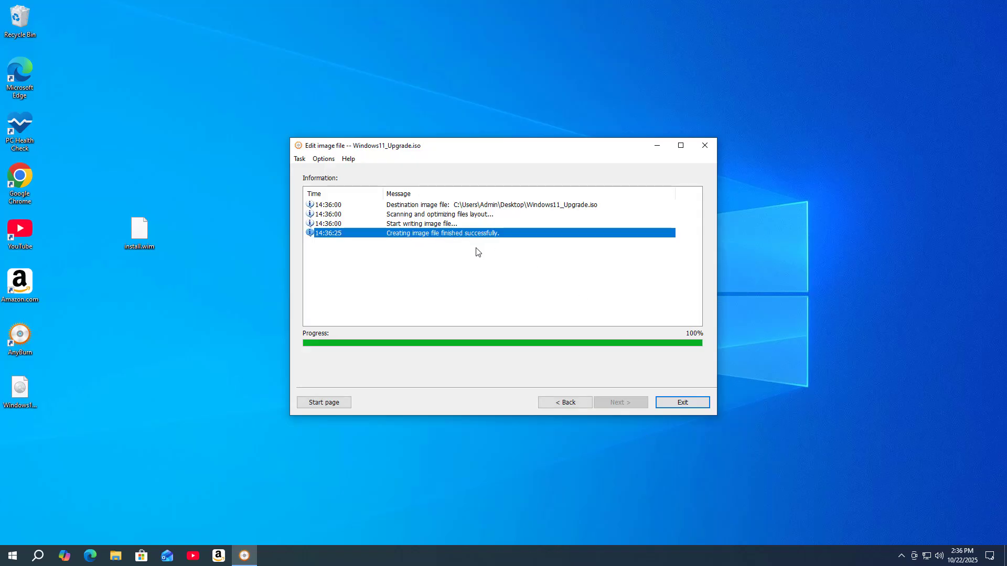
left_click(681, 402)
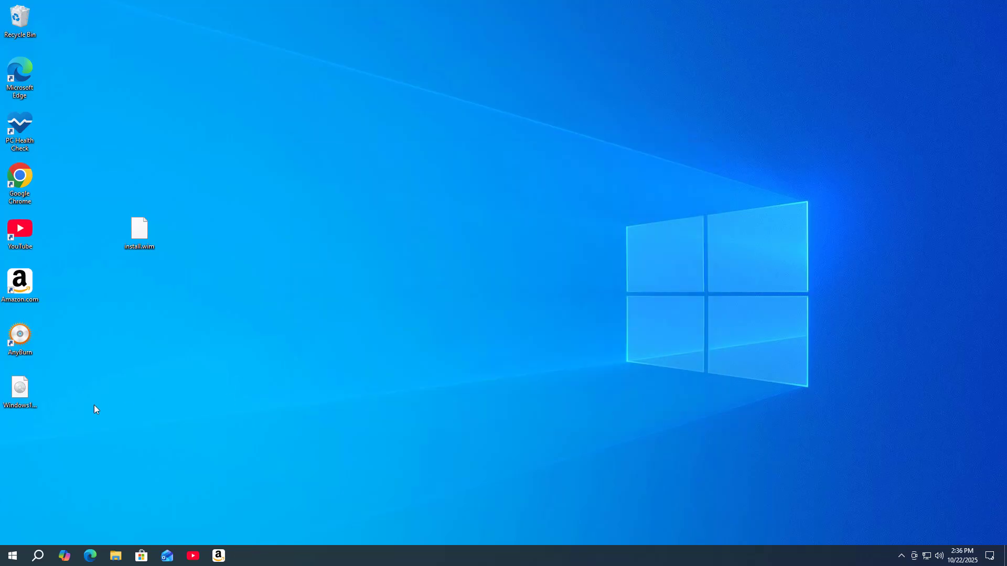
left_click(20, 388)
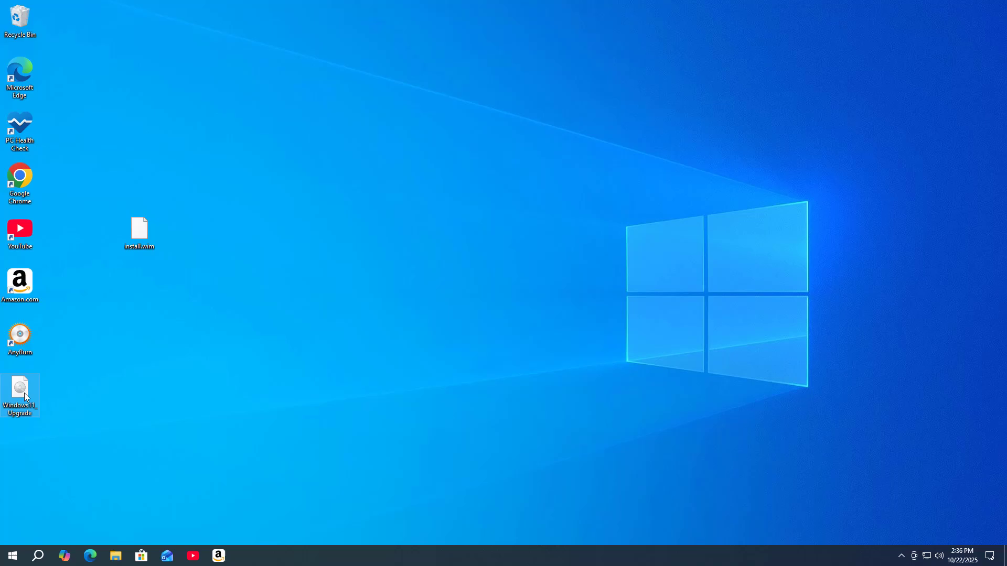
Mount Windows11_Upgrade.iso and launch setup from the mounted drive
double_click(20, 392)
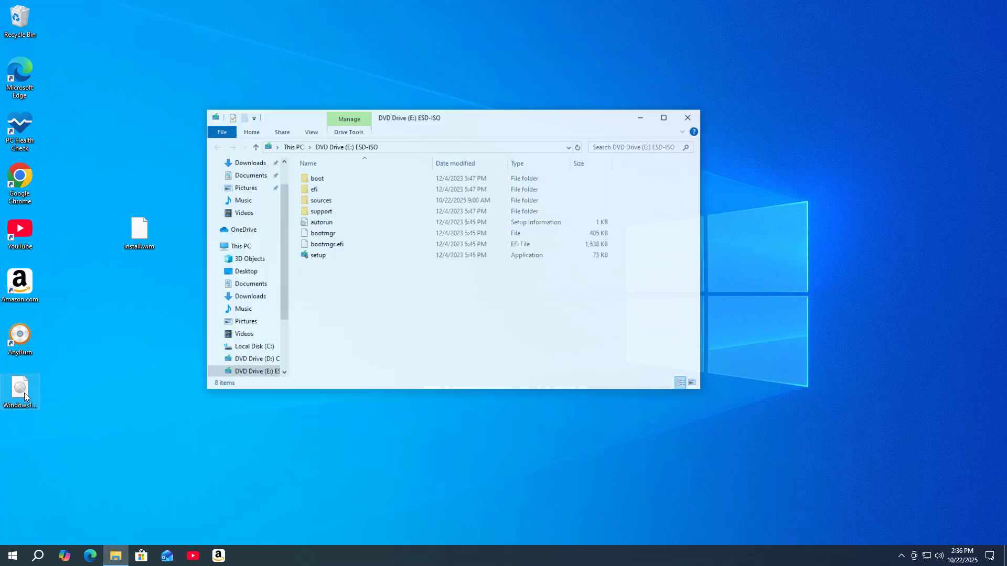
left_click(321, 255)
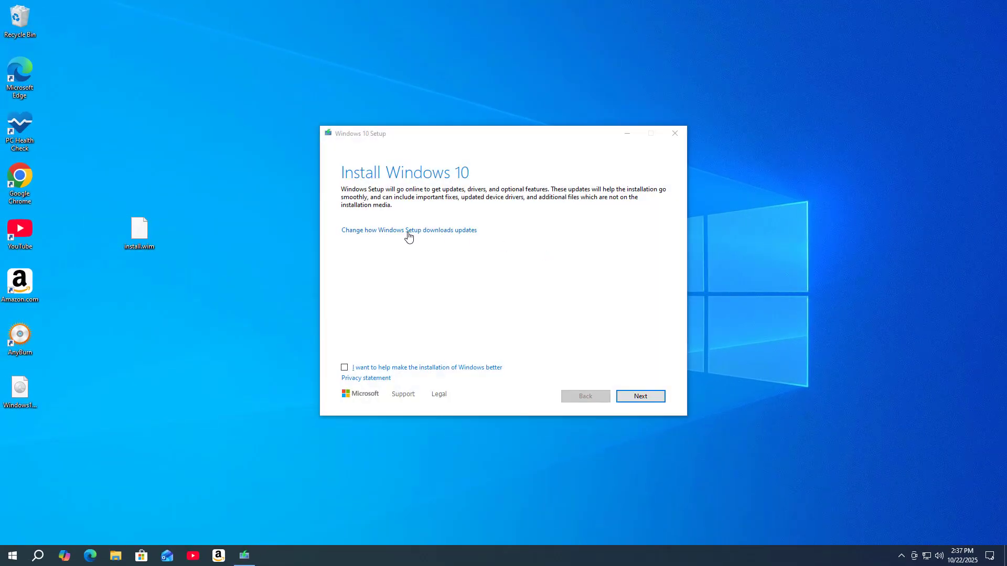
Skip downloading updates ('Not right now') and accept the license terms
left_click(409, 229)
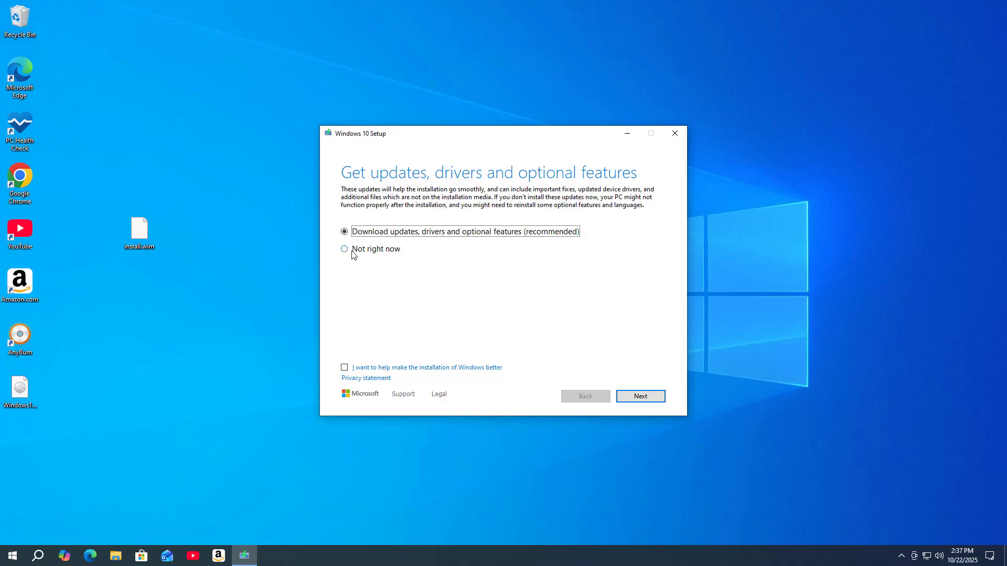
left_click(343, 249)
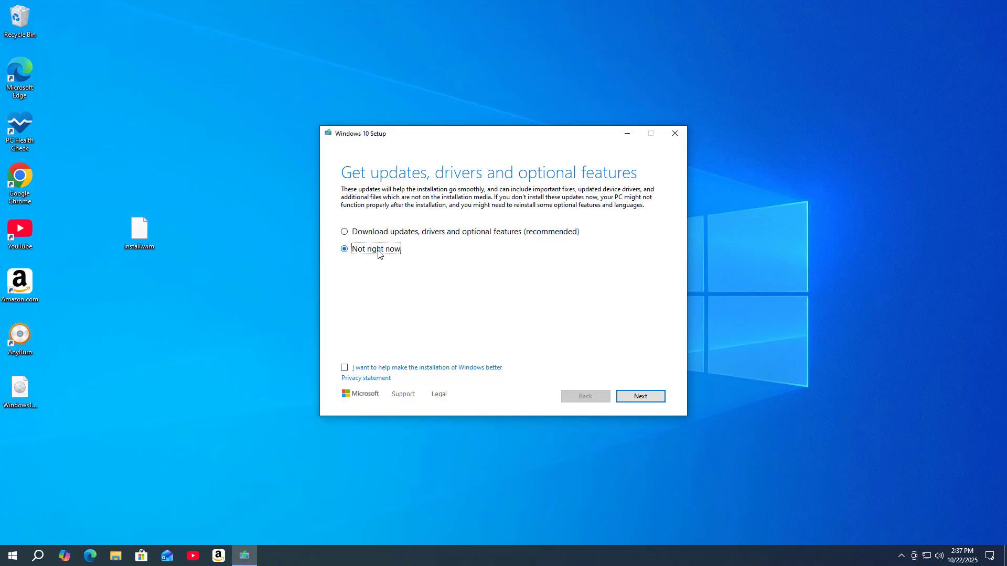
left_click(639, 395)
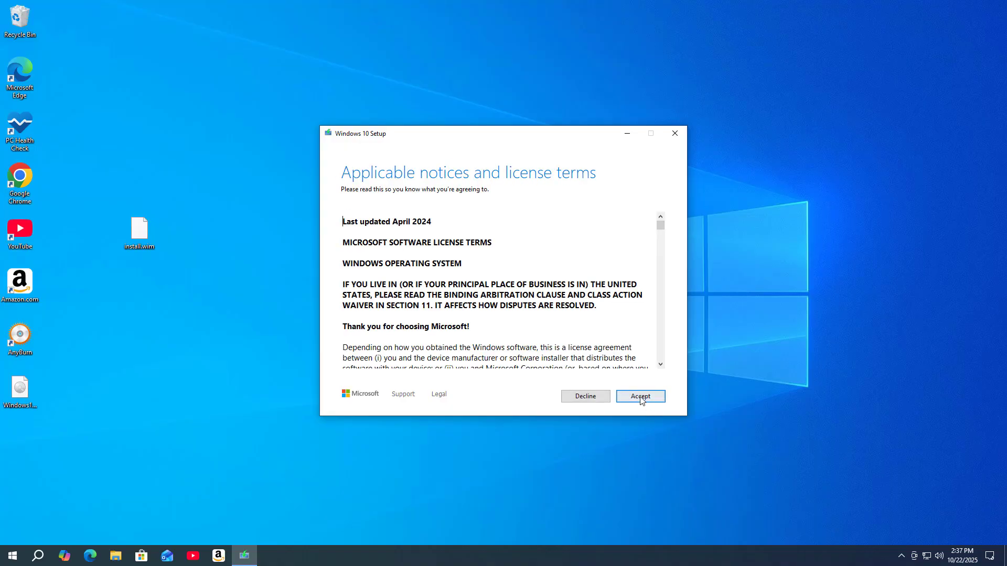
left_click(639, 395)
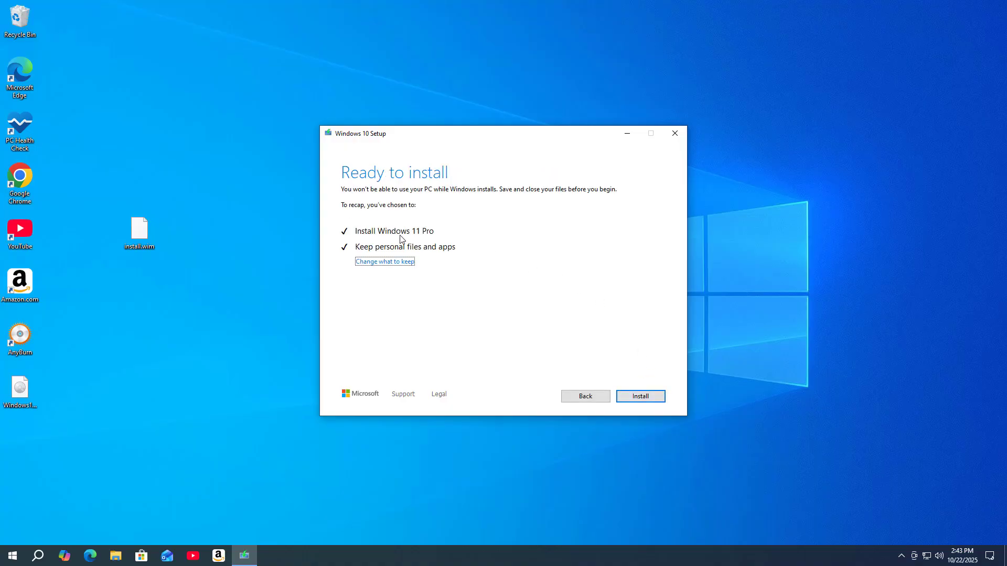
mouse_move(428, 240)
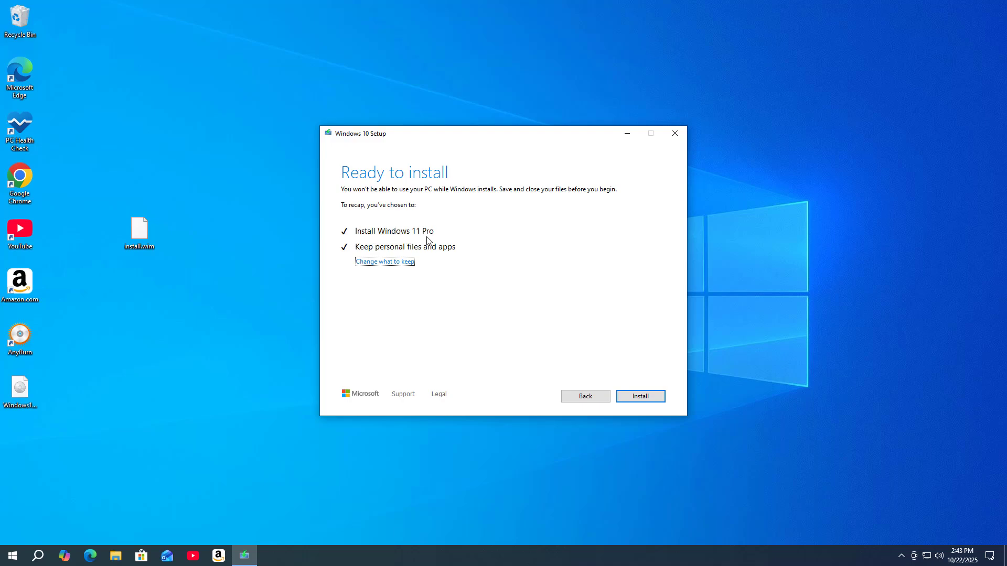
Install Windows 11 Pro, then open the Start menu on the new desktop
left_click(639, 395)
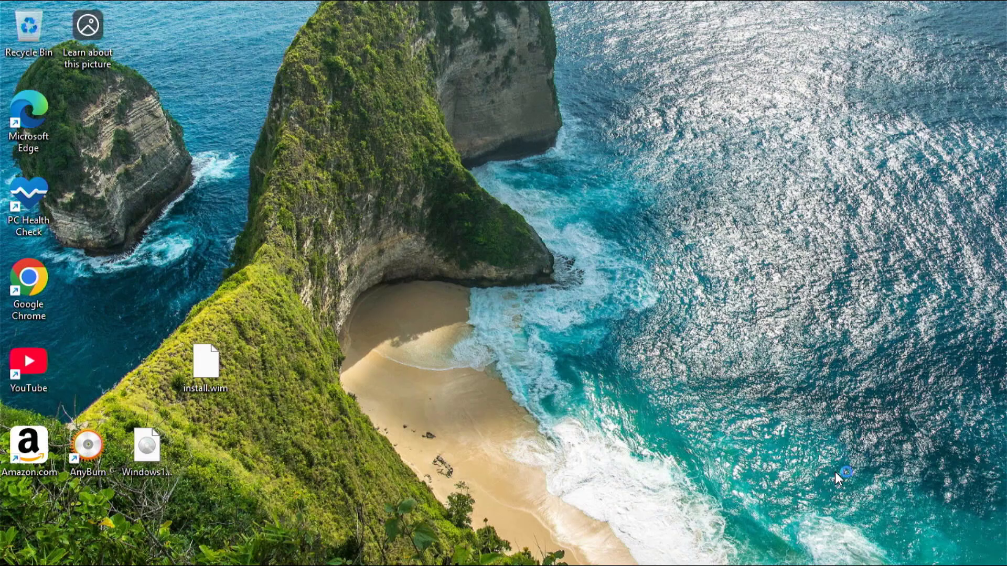
left_click(276, 546)
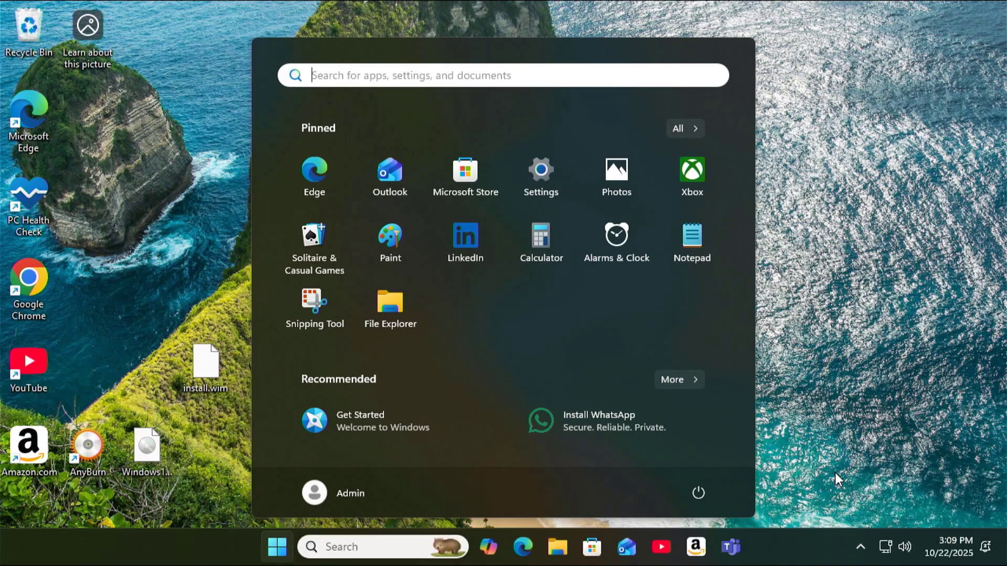